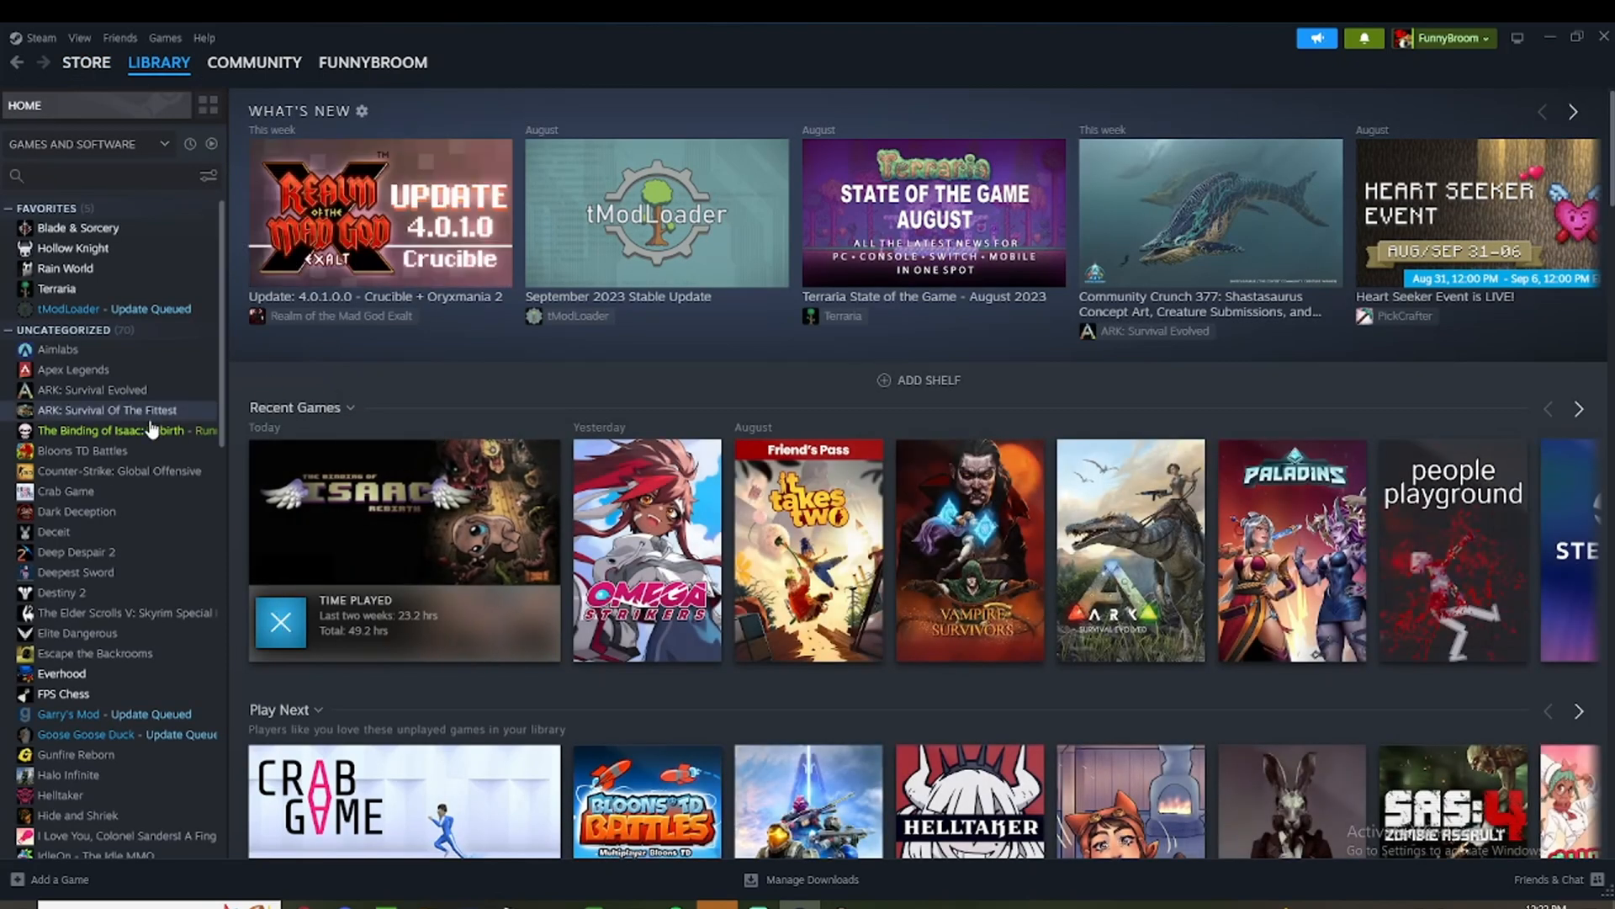
# Switch from the Steam library to the web browser showing speedrun.com.
pyautogui.click(98, 429)
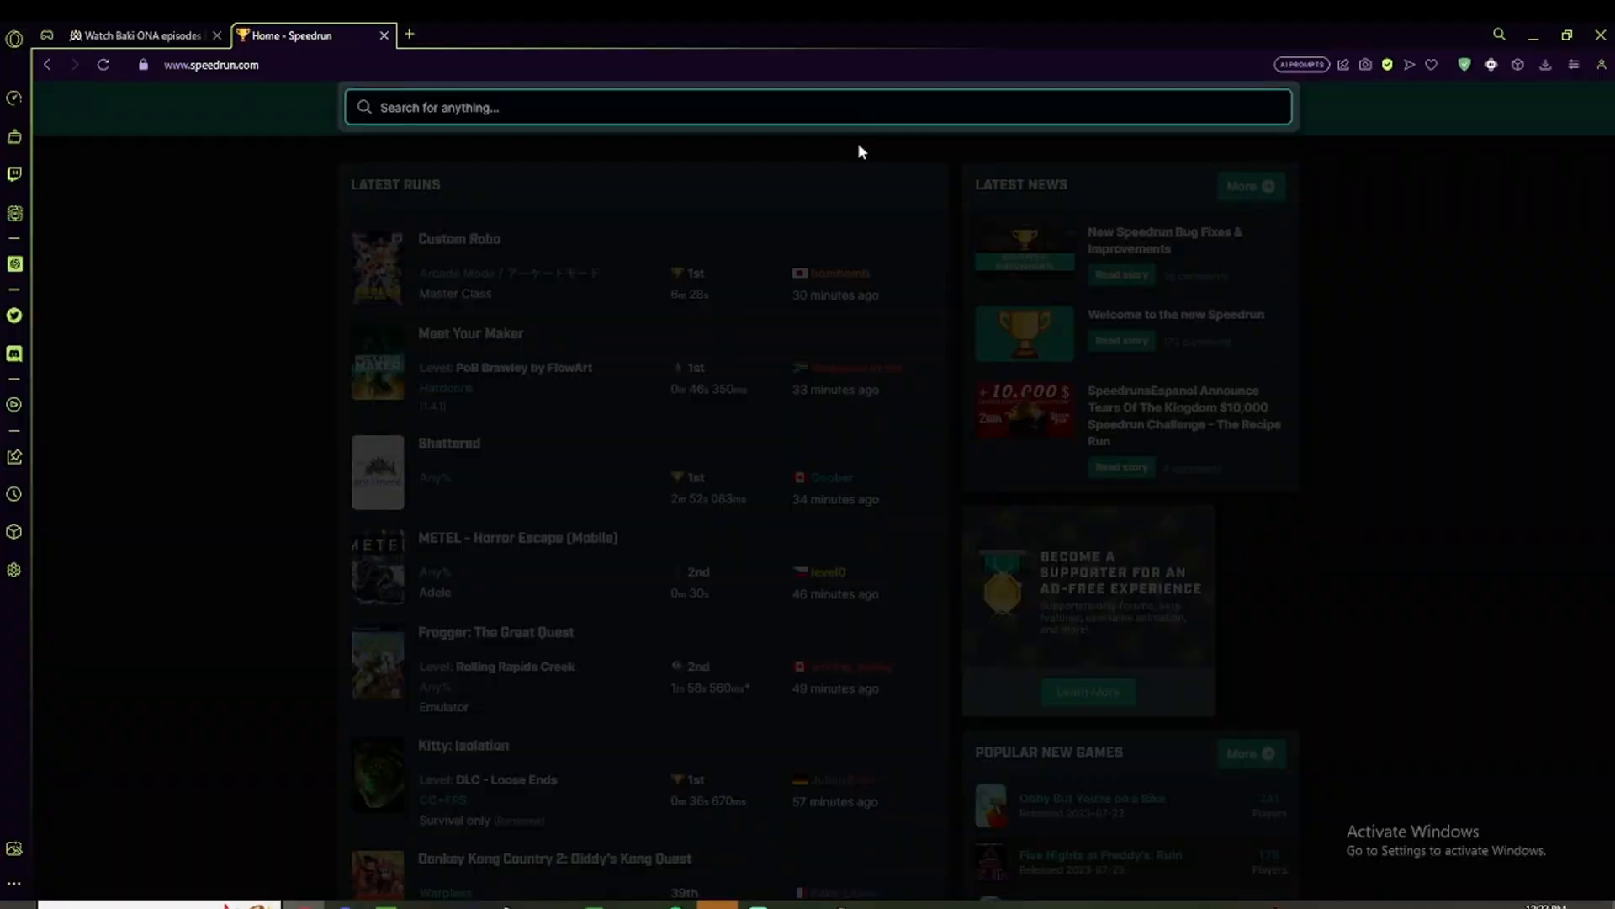
pyautogui.moveTo(536, 198)
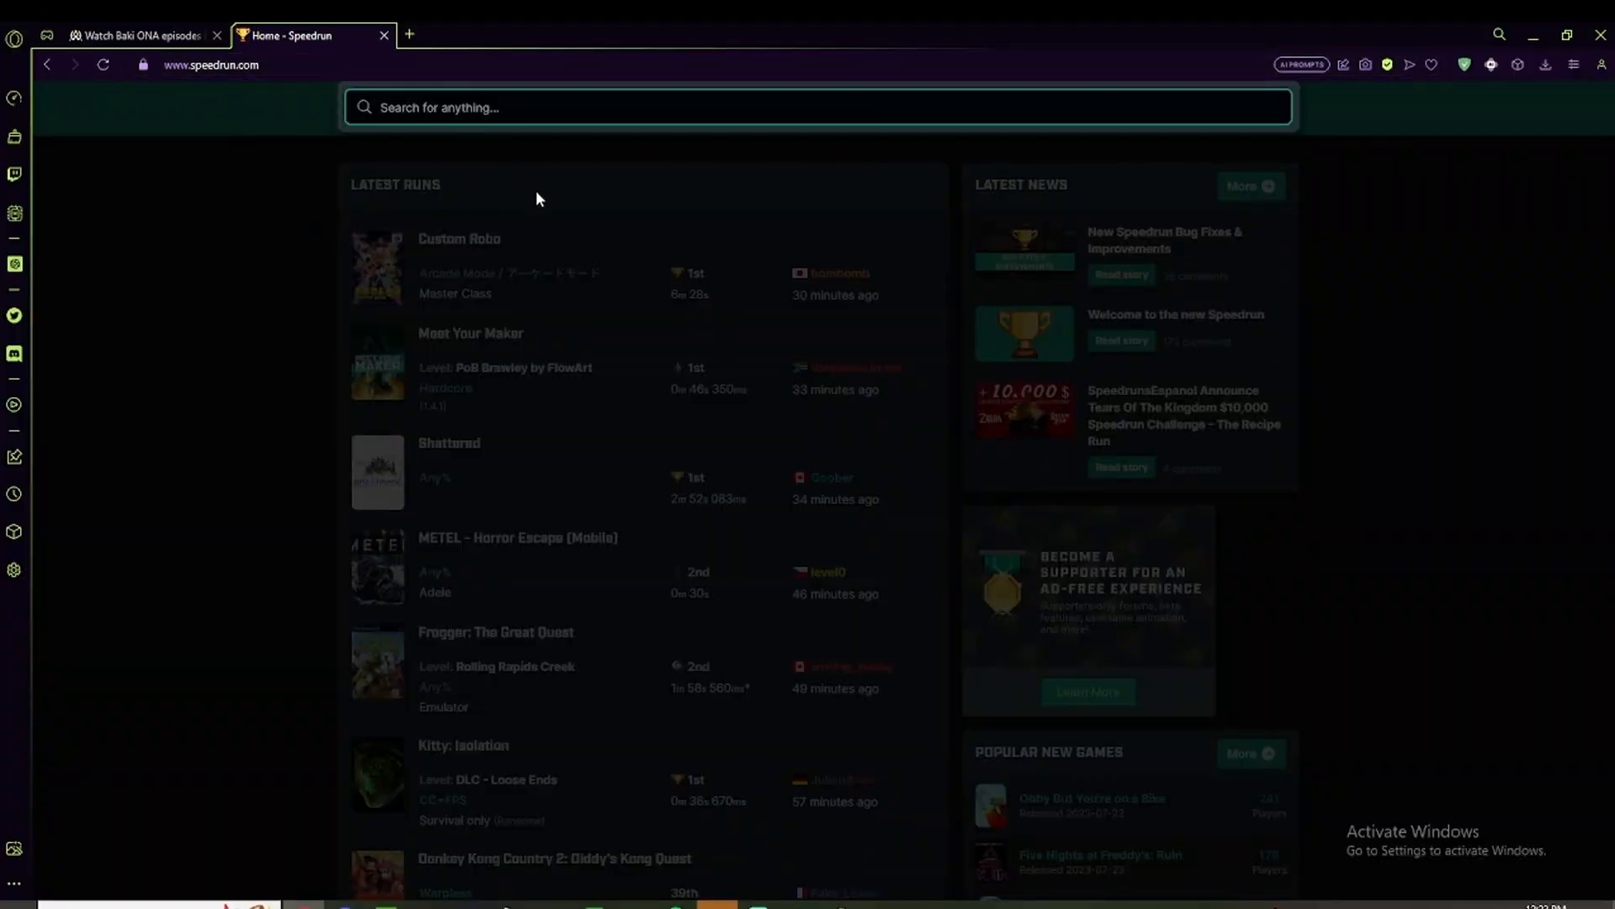
# Search 'the bind' on Speedrun.com and land on The Binding of Isaac: Repentance page.
pyautogui.write('the bind')
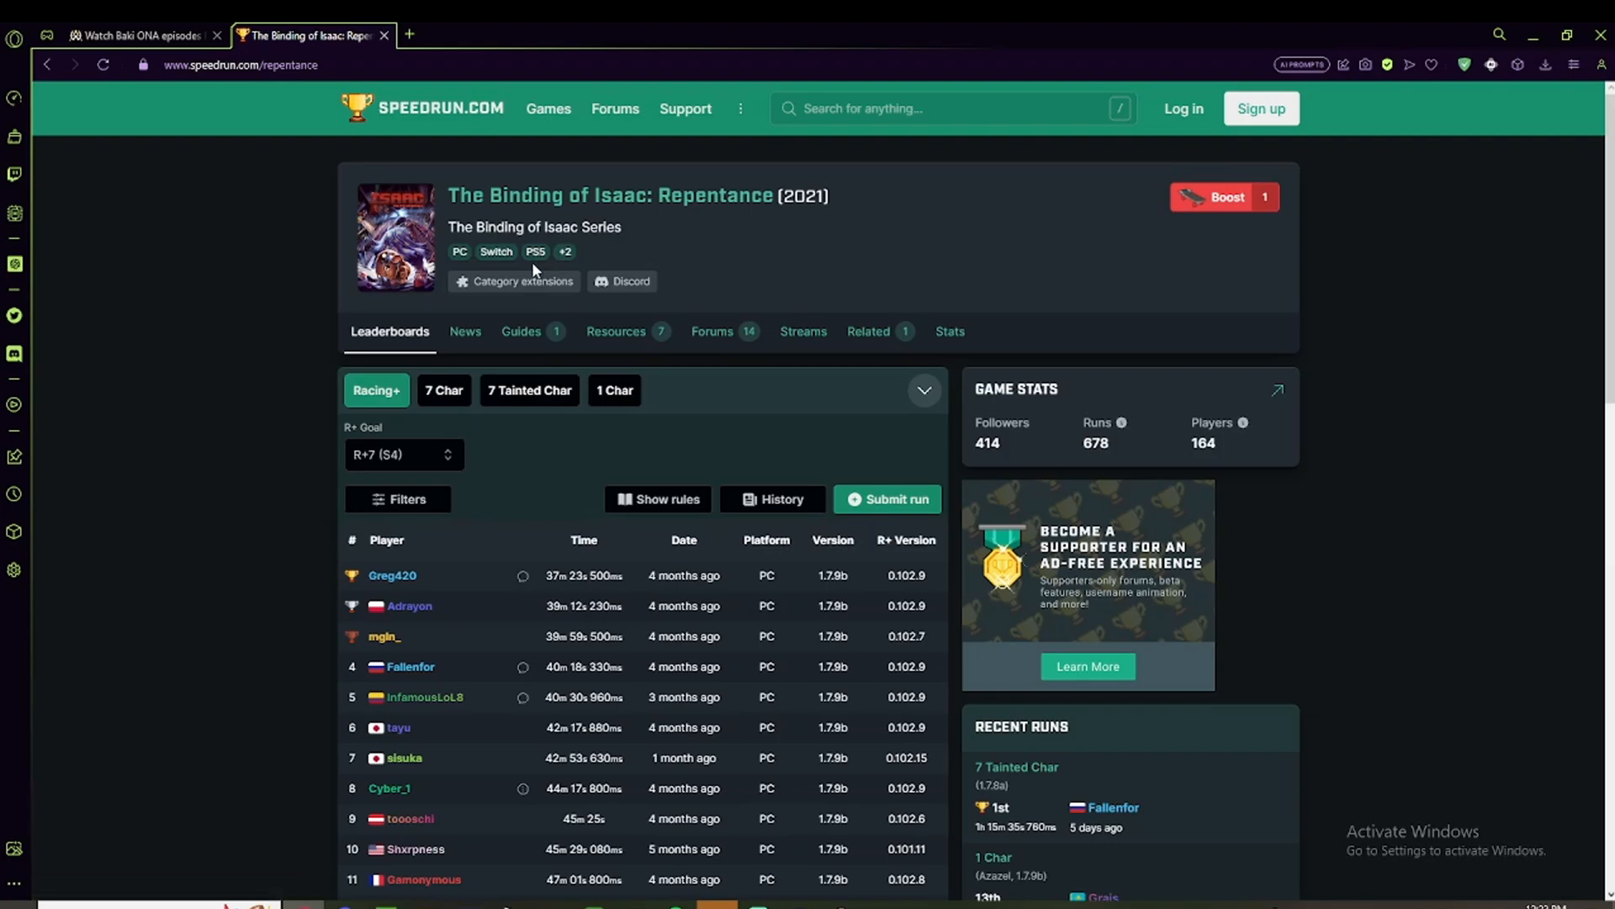
# Browse the Repentance Resources down to Saves and check the installer manager's profile.
pyautogui.click(616, 331)
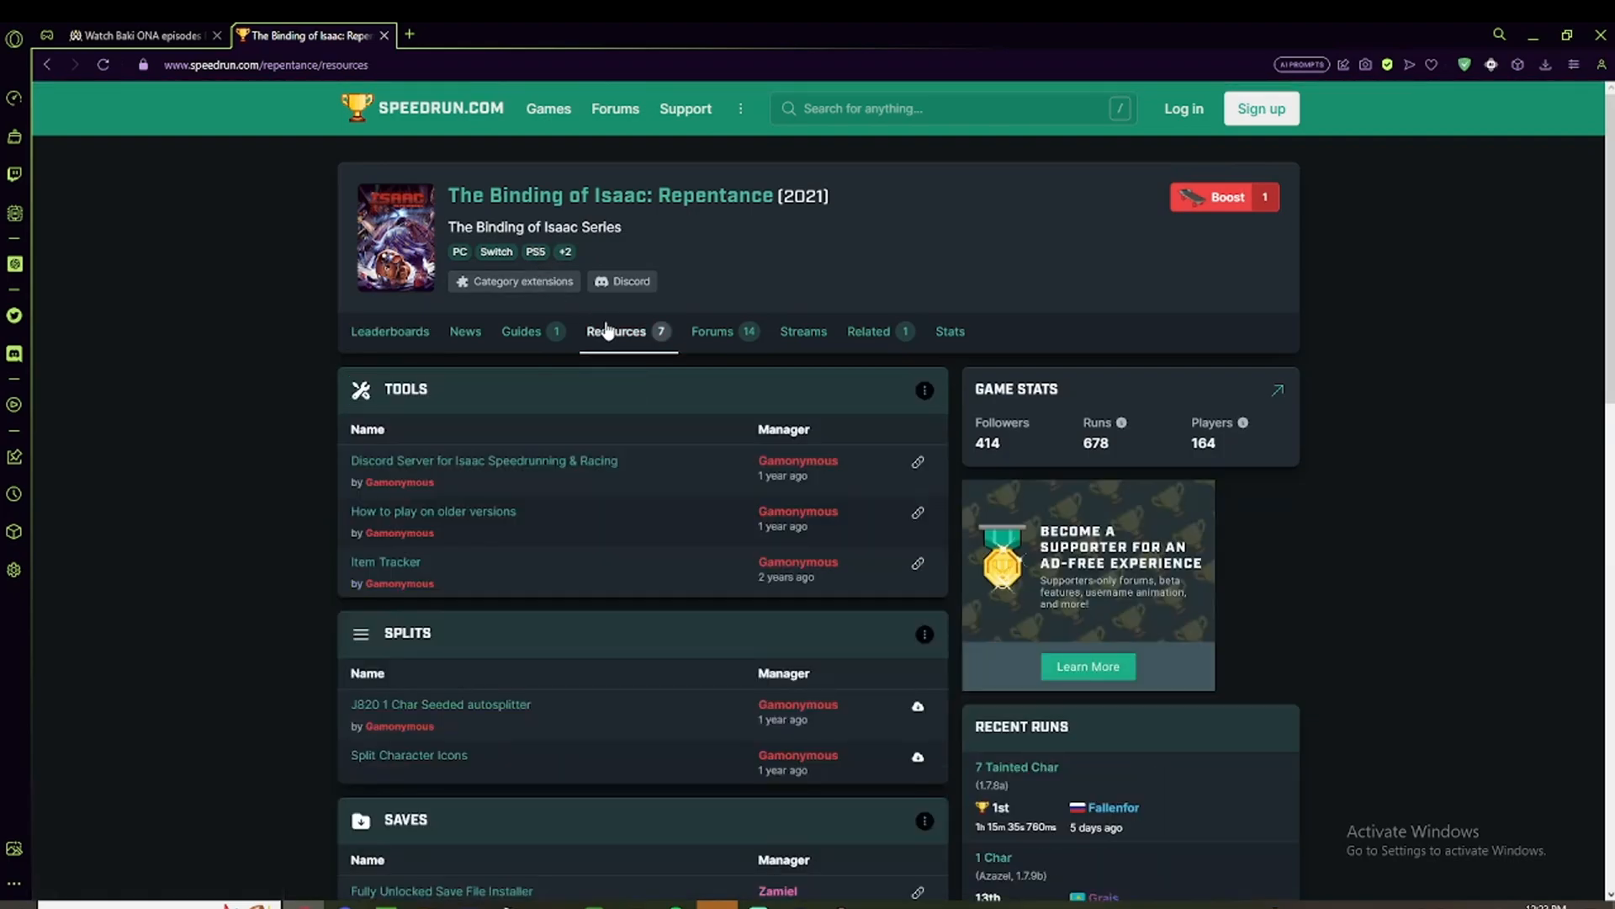
pyautogui.scroll(-3)
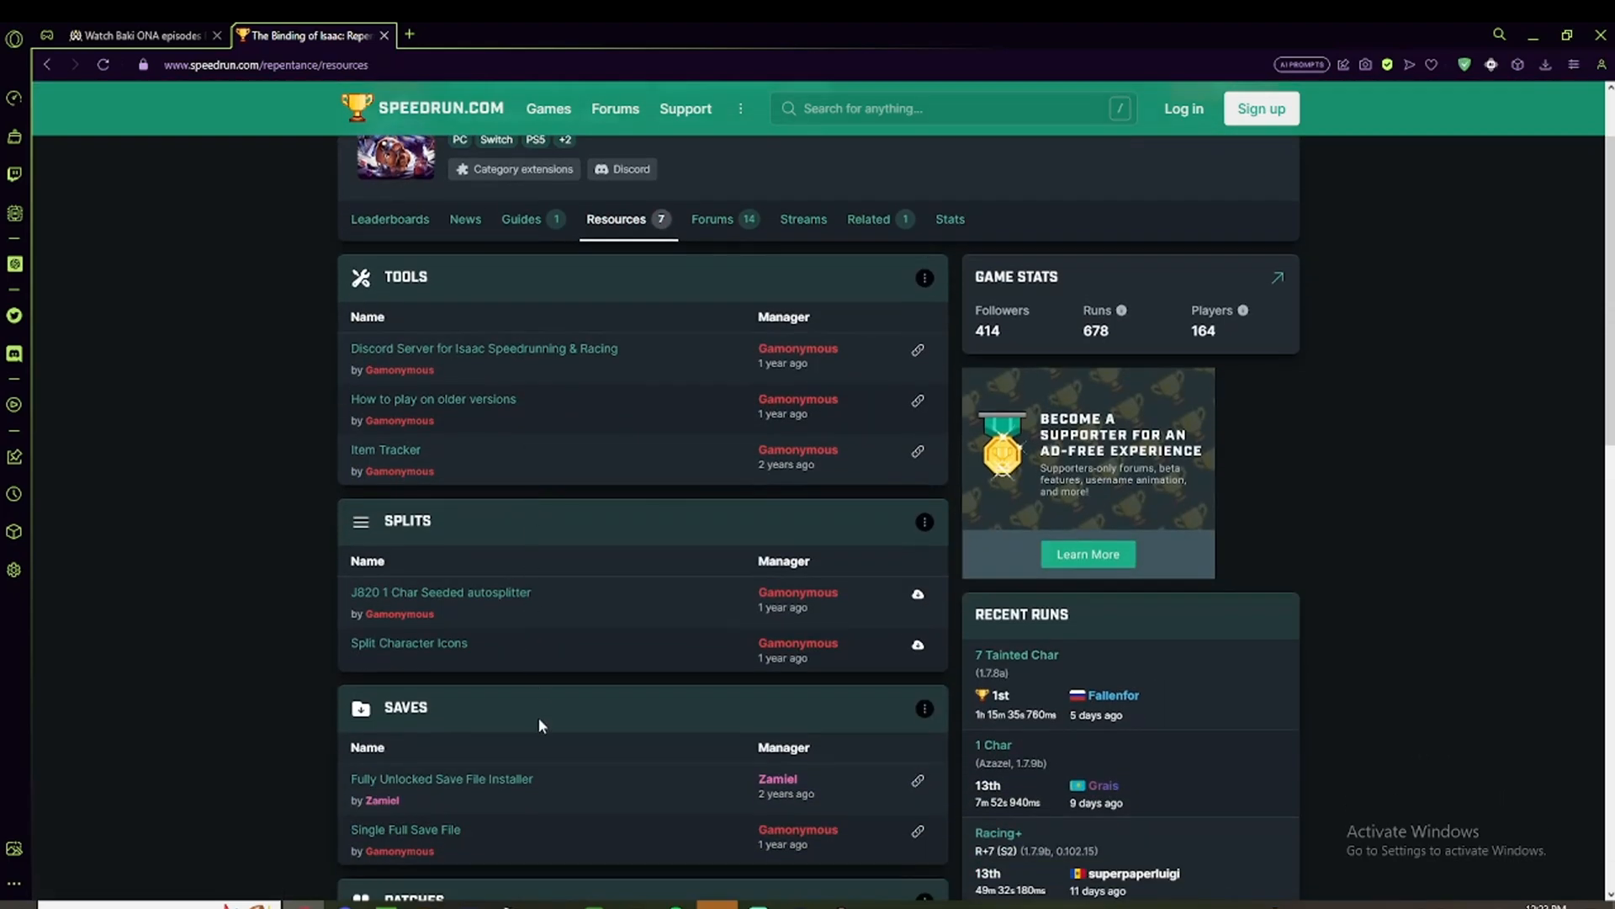
pyautogui.scroll(-3)
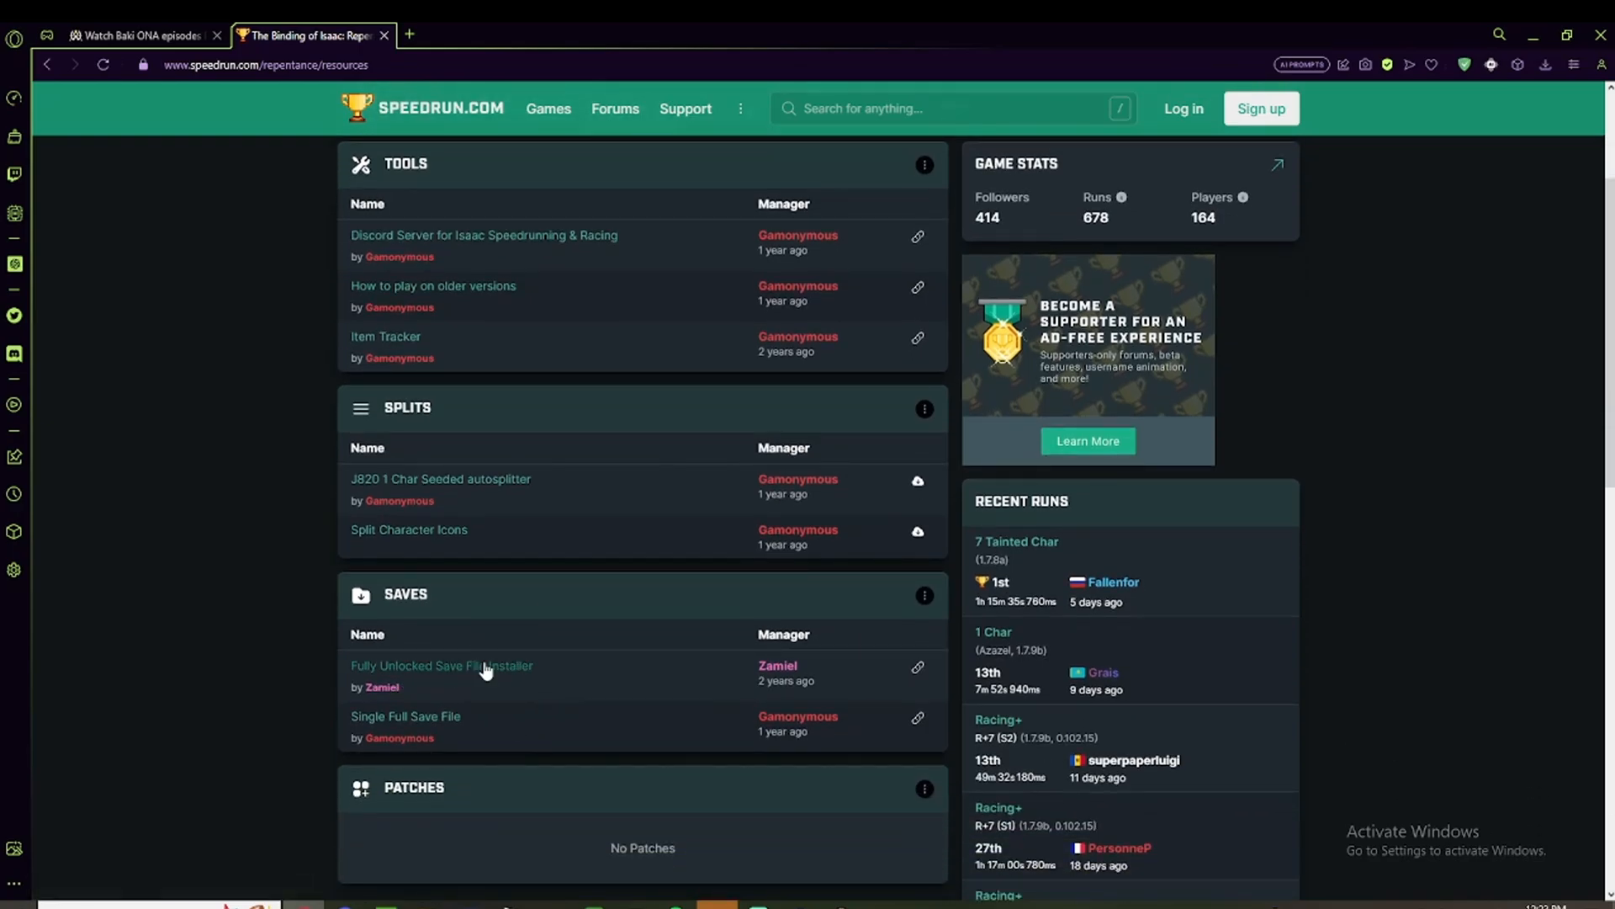
pyautogui.moveTo(777, 666)
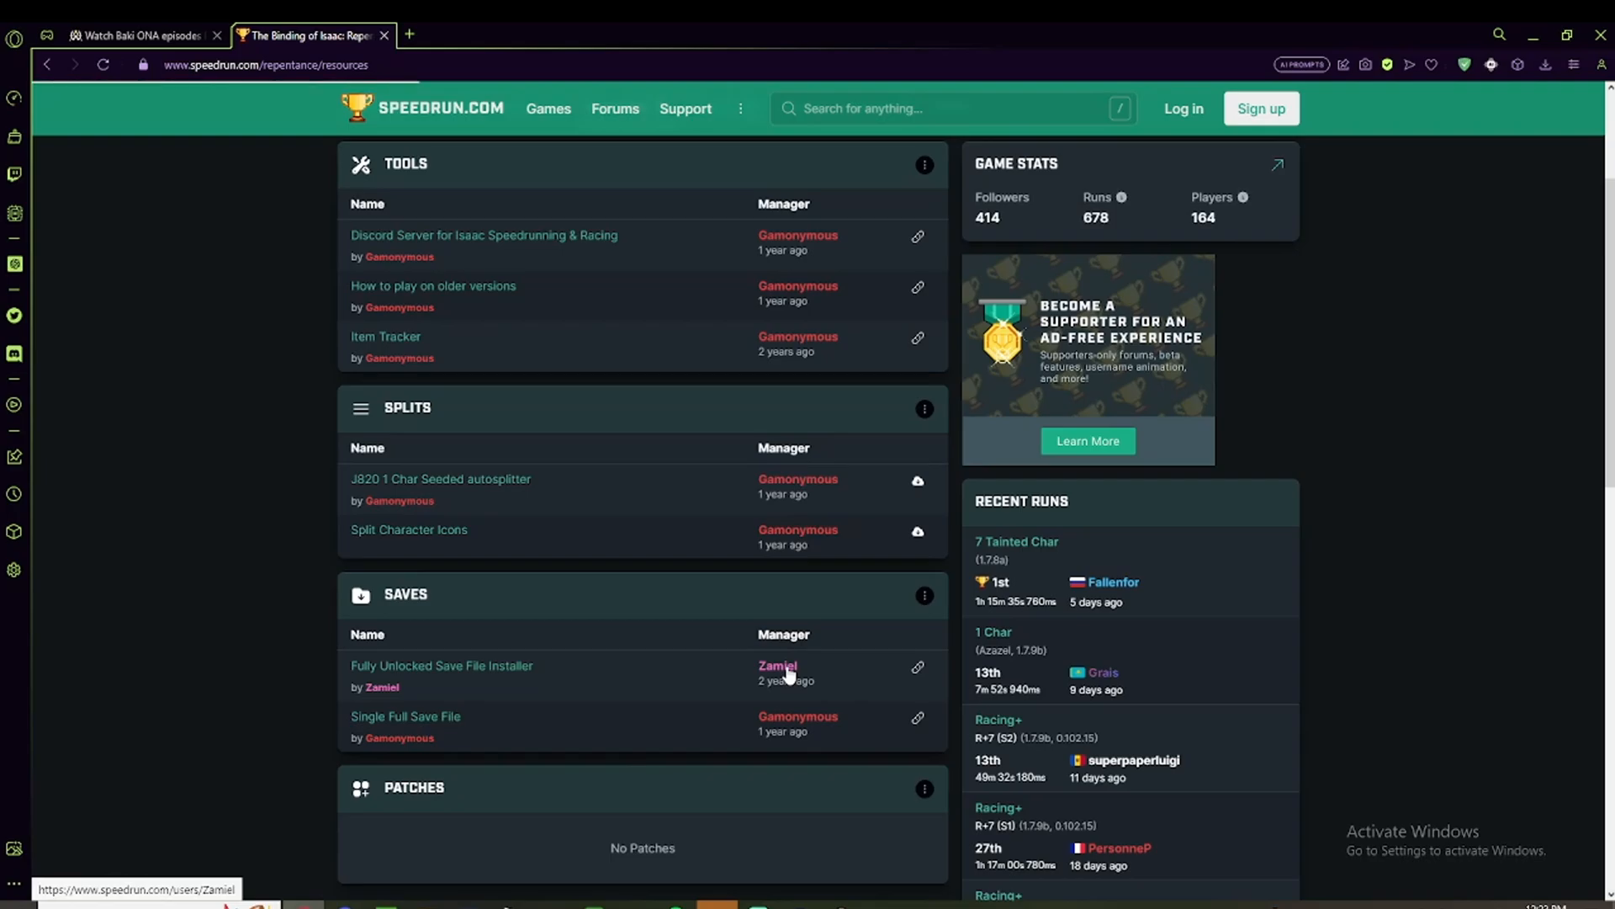
pyautogui.click(778, 666)
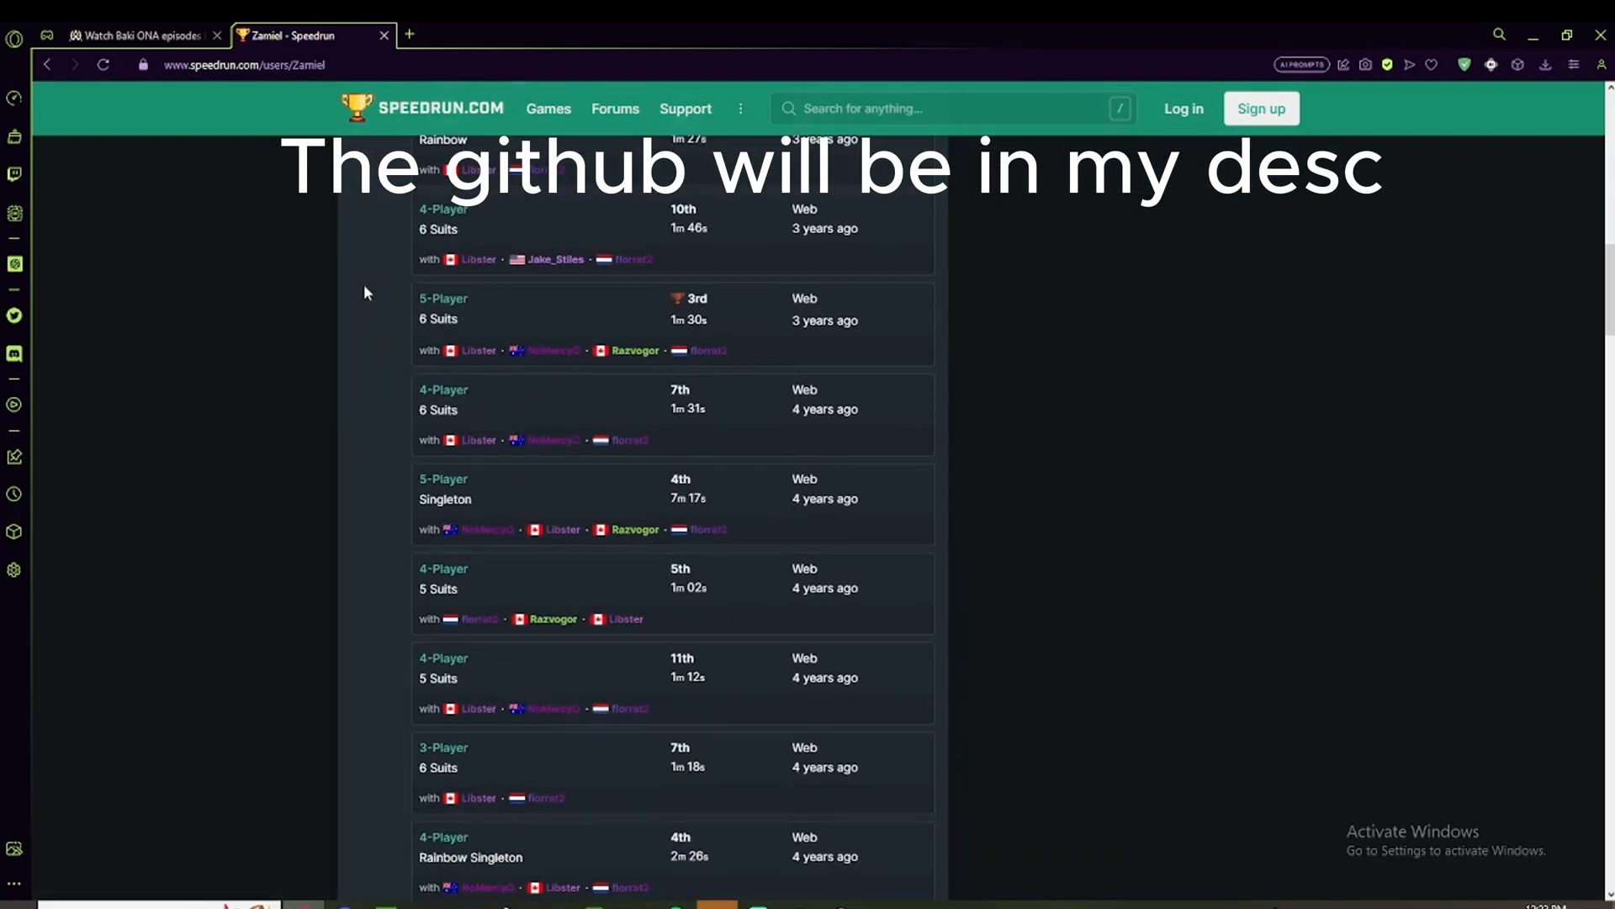
pyautogui.click(48, 64)
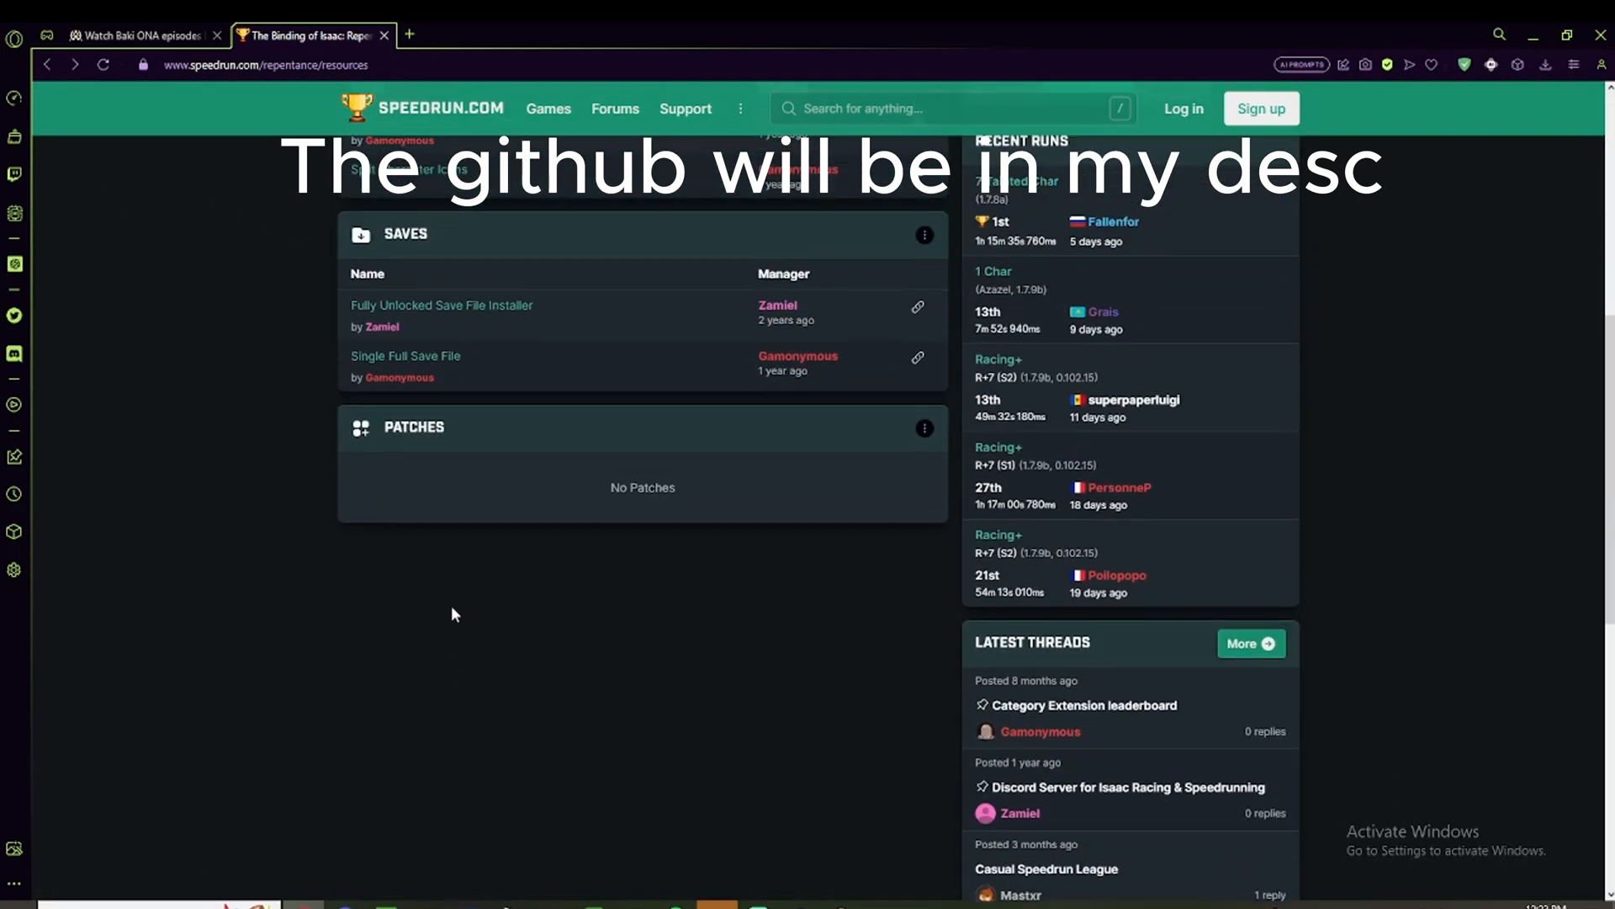
# Follow the Fully Unlocked Save File Installer resource to its GitHub releases page.
pyautogui.click(441, 304)
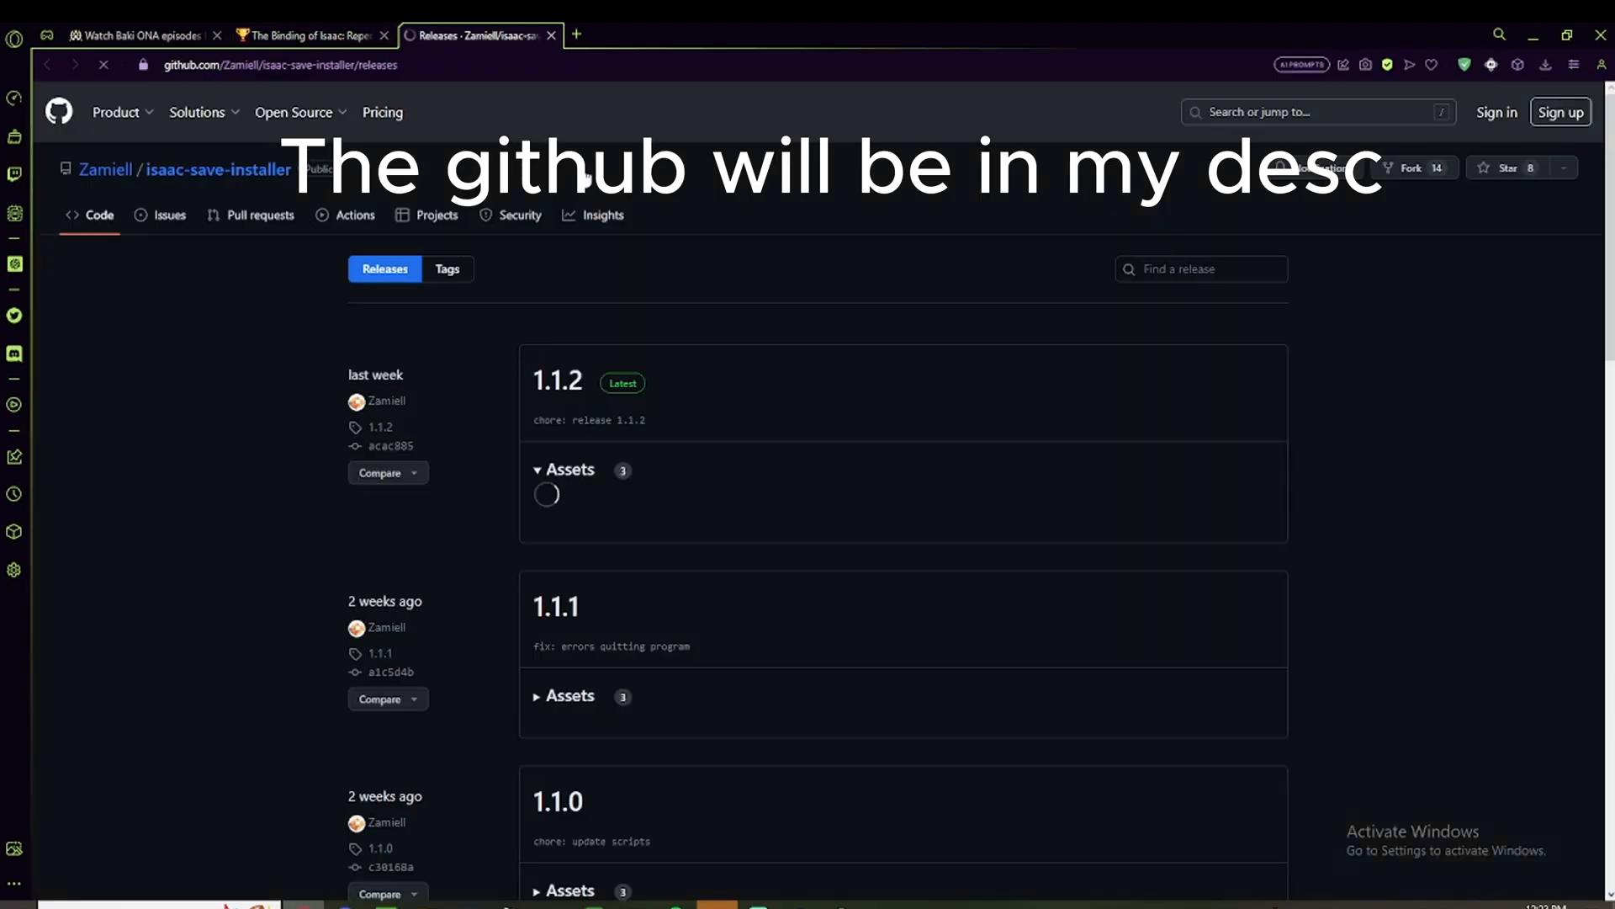
# Download isaac-save-installer.exe from the 1.1.2 release Assets and run it.
pyautogui.click(570, 469)
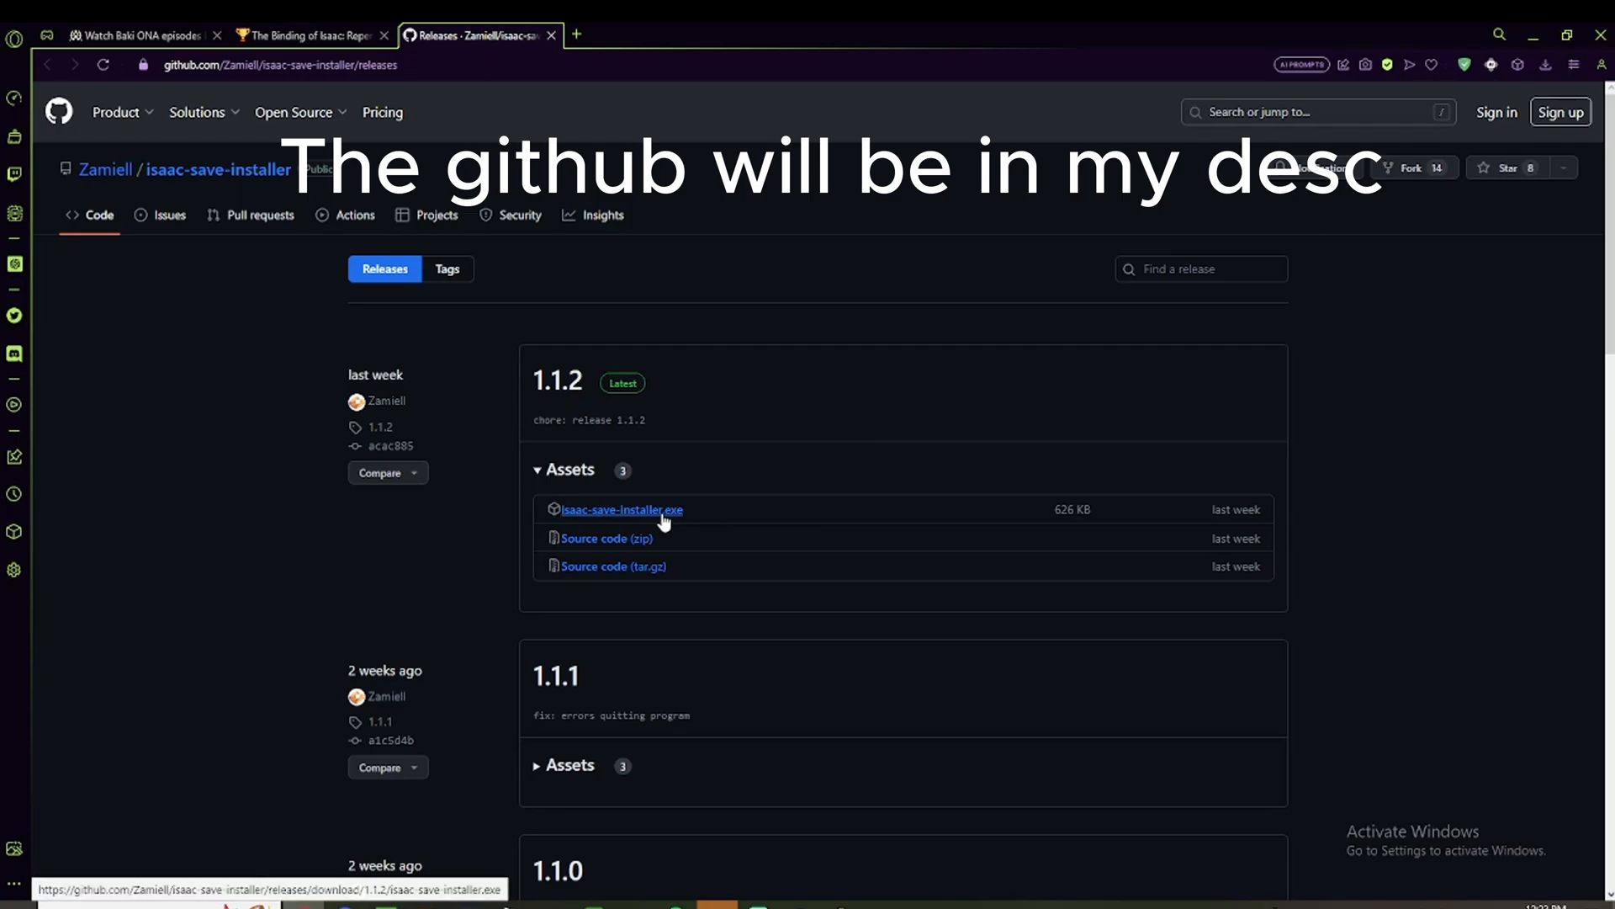
pyautogui.click(623, 508)
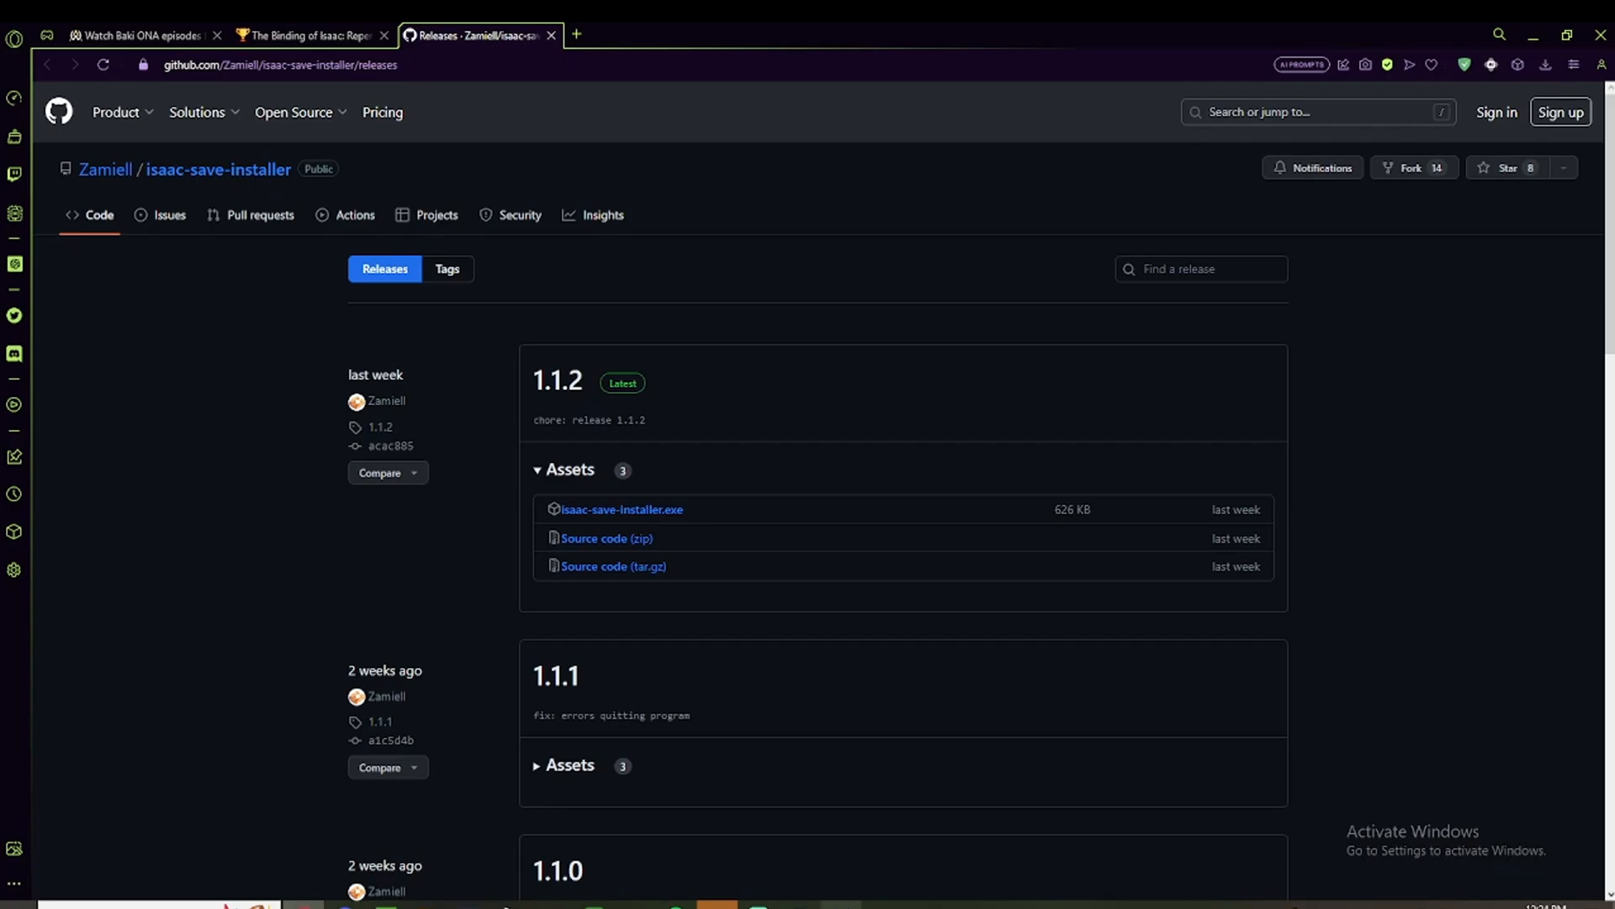
pyautogui.click(621, 508)
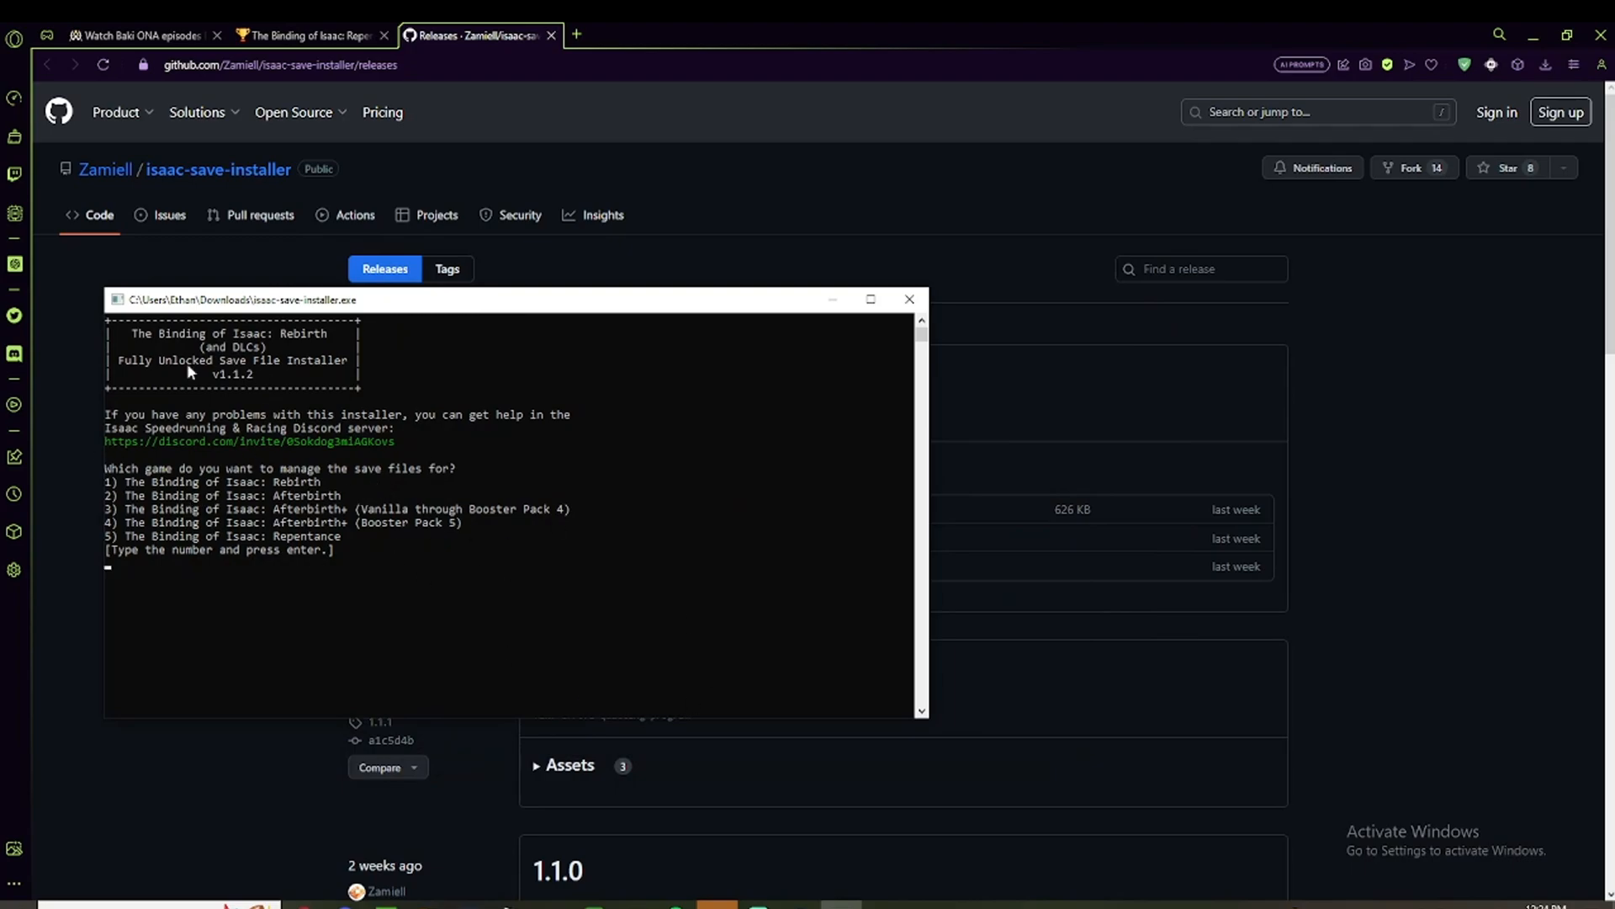
pyautogui.moveTo(160, 567)
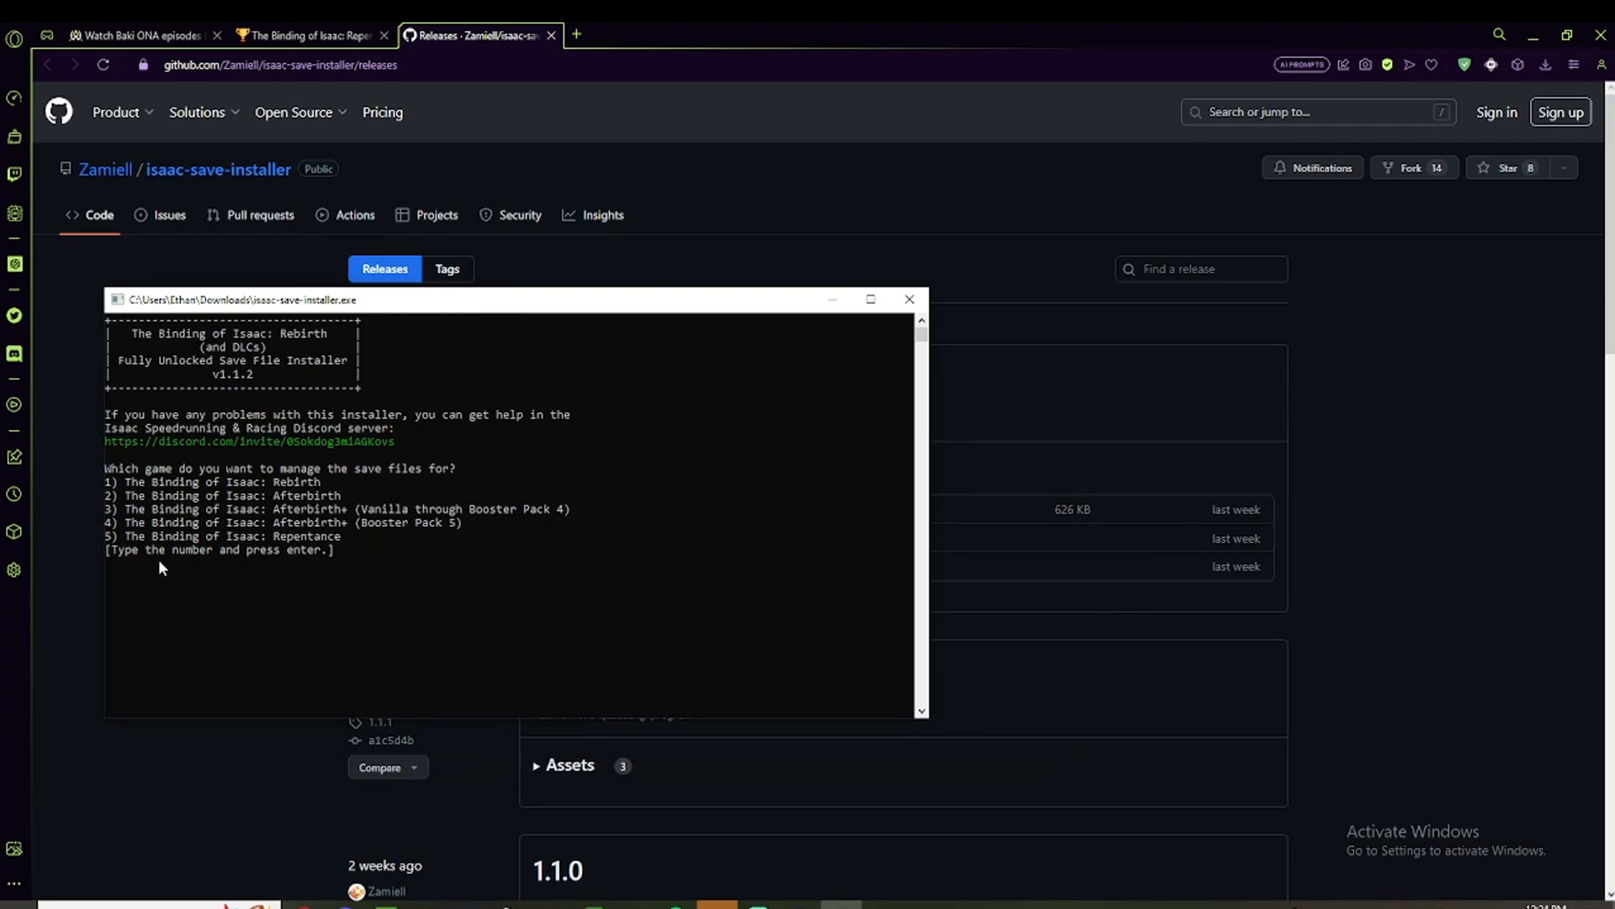
# Choose option 5, The Binding of Isaac: Repentance, in the installer console.
pyautogui.write('5')
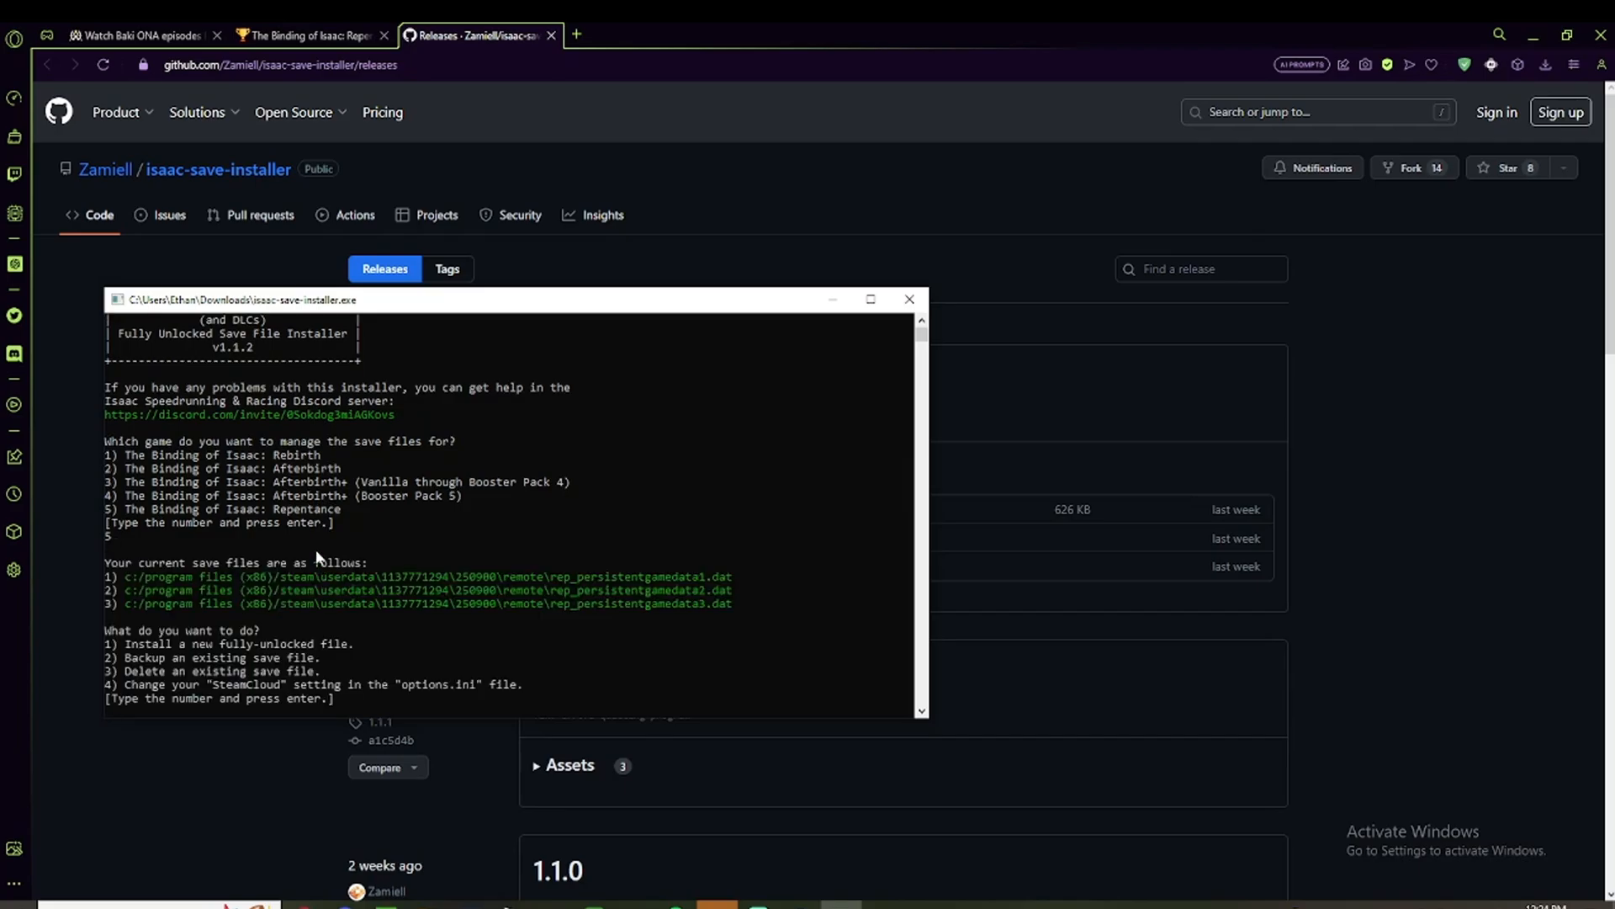
pyautogui.moveTo(469, 599)
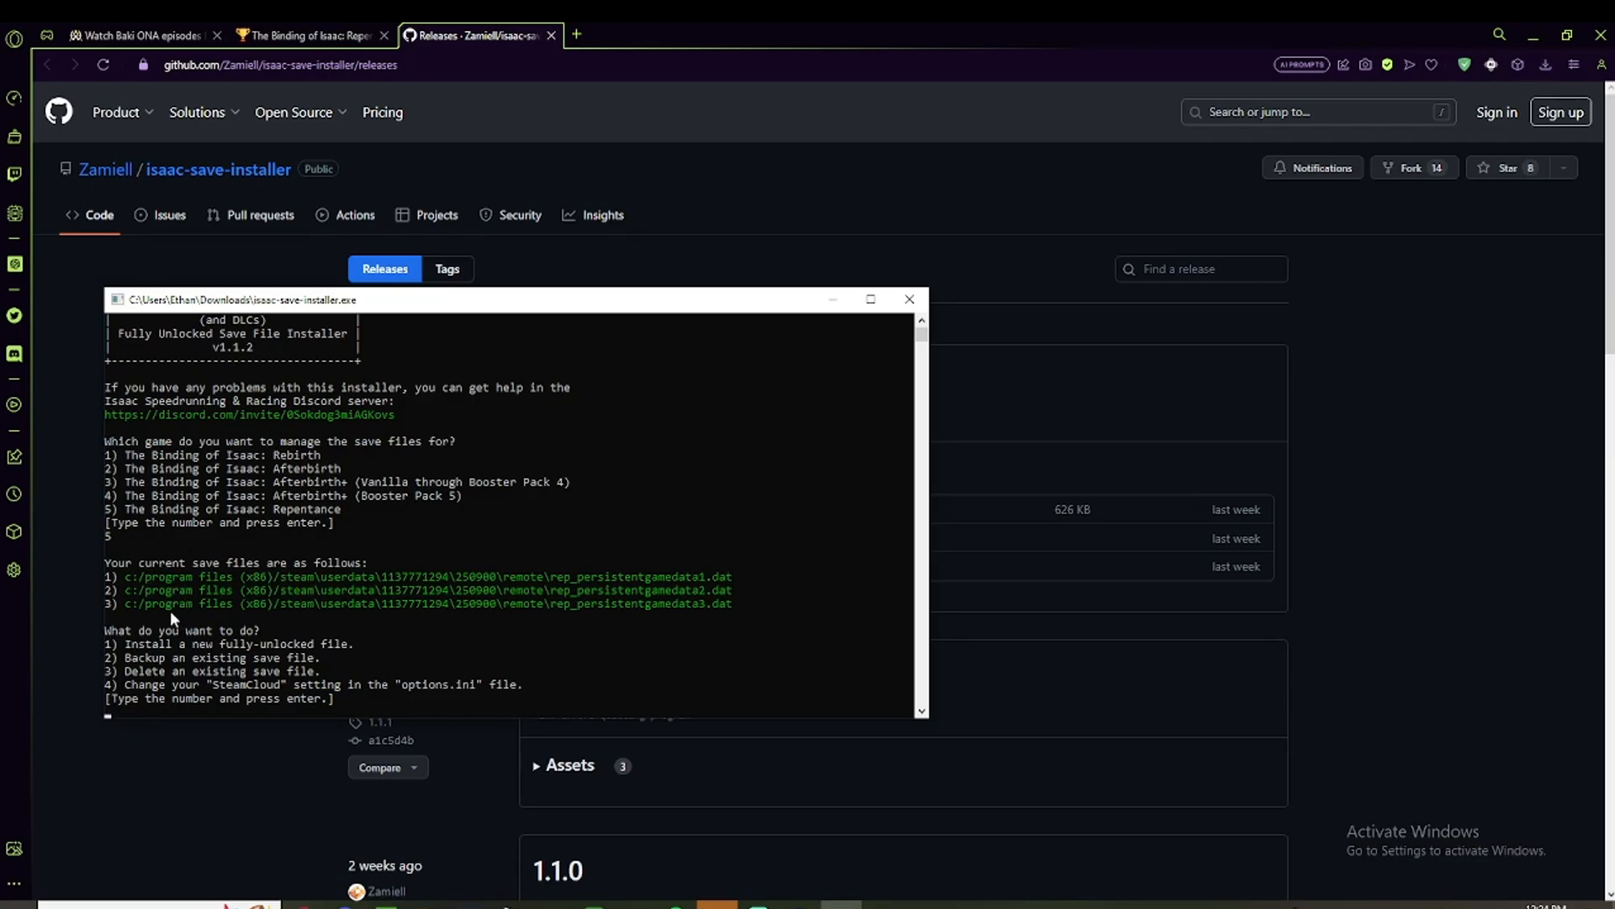
pyautogui.moveTo(166, 673)
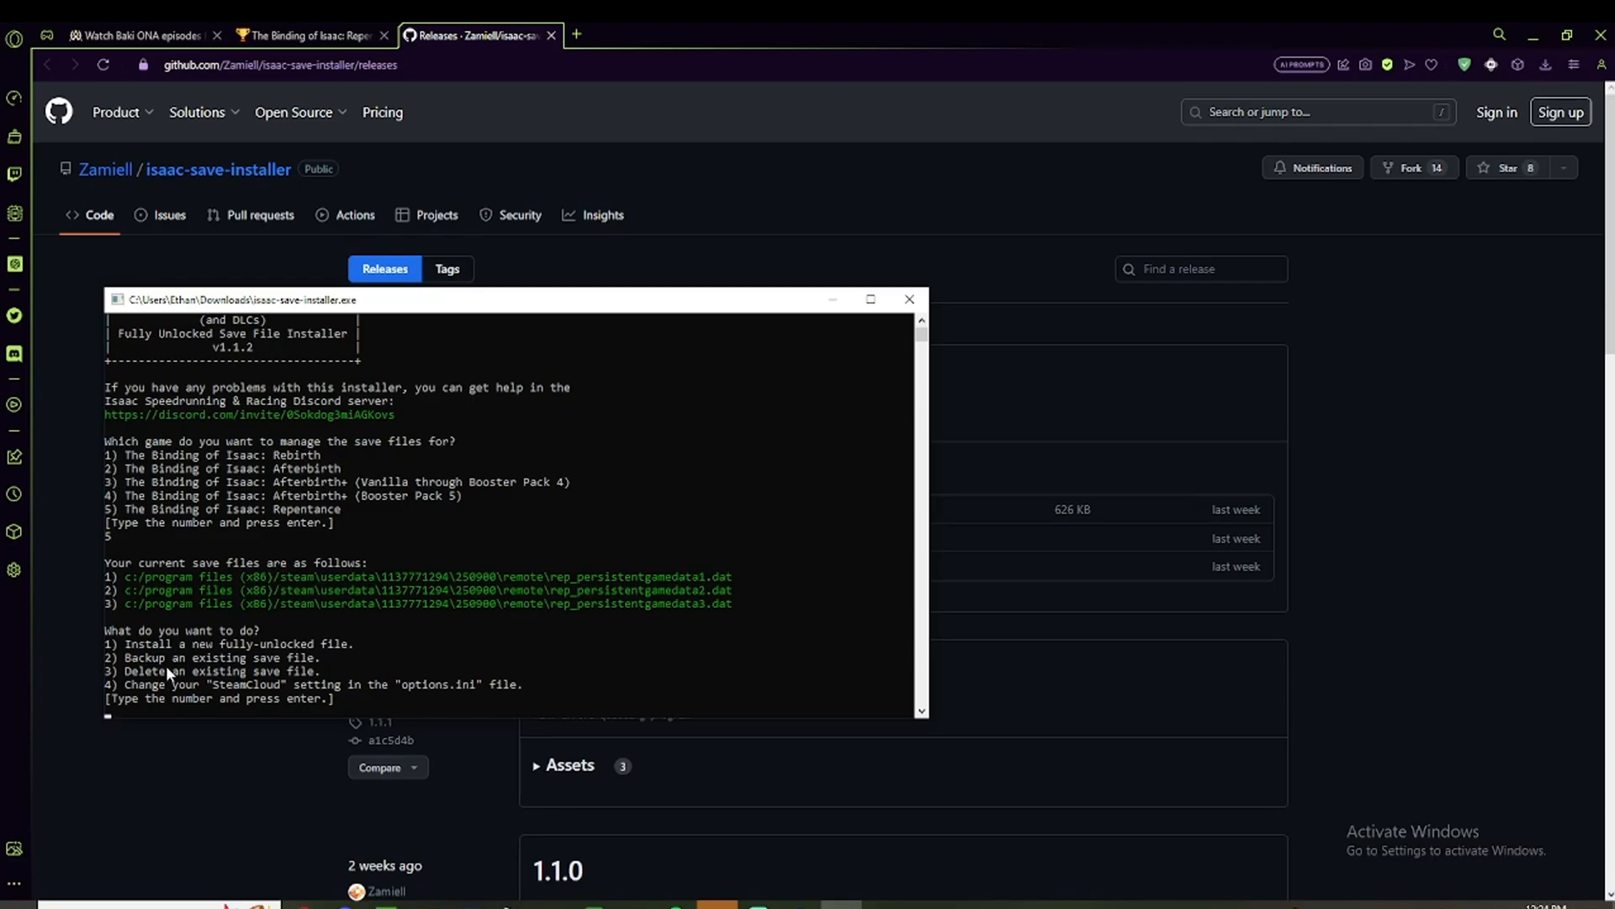
pyautogui.moveTo(163, 543)
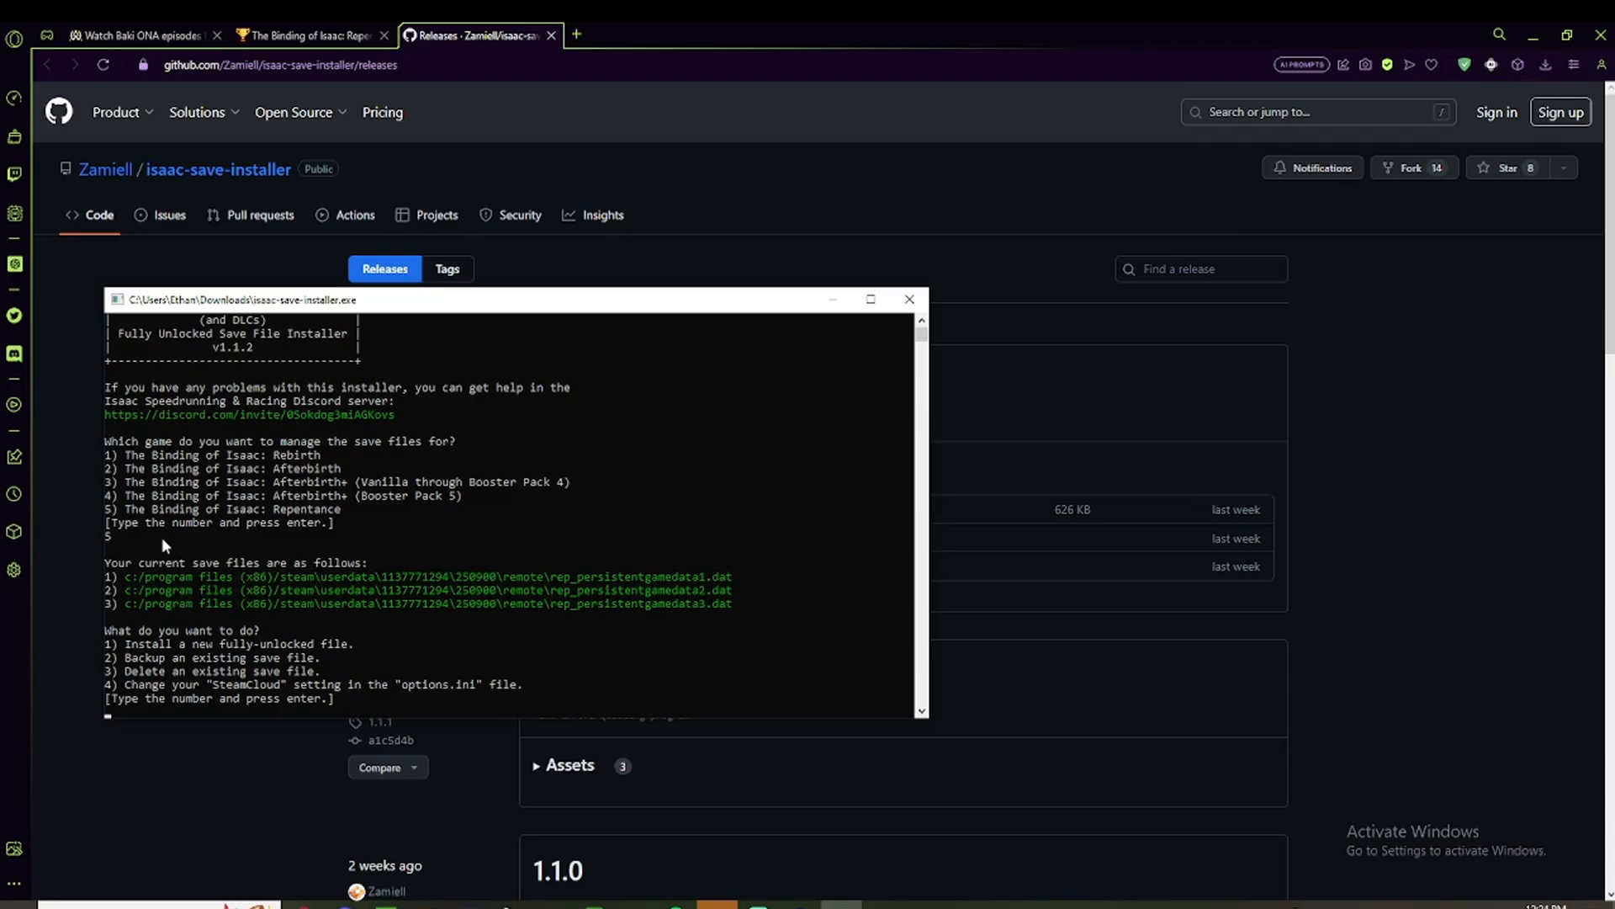
pyautogui.moveTo(692, 636)
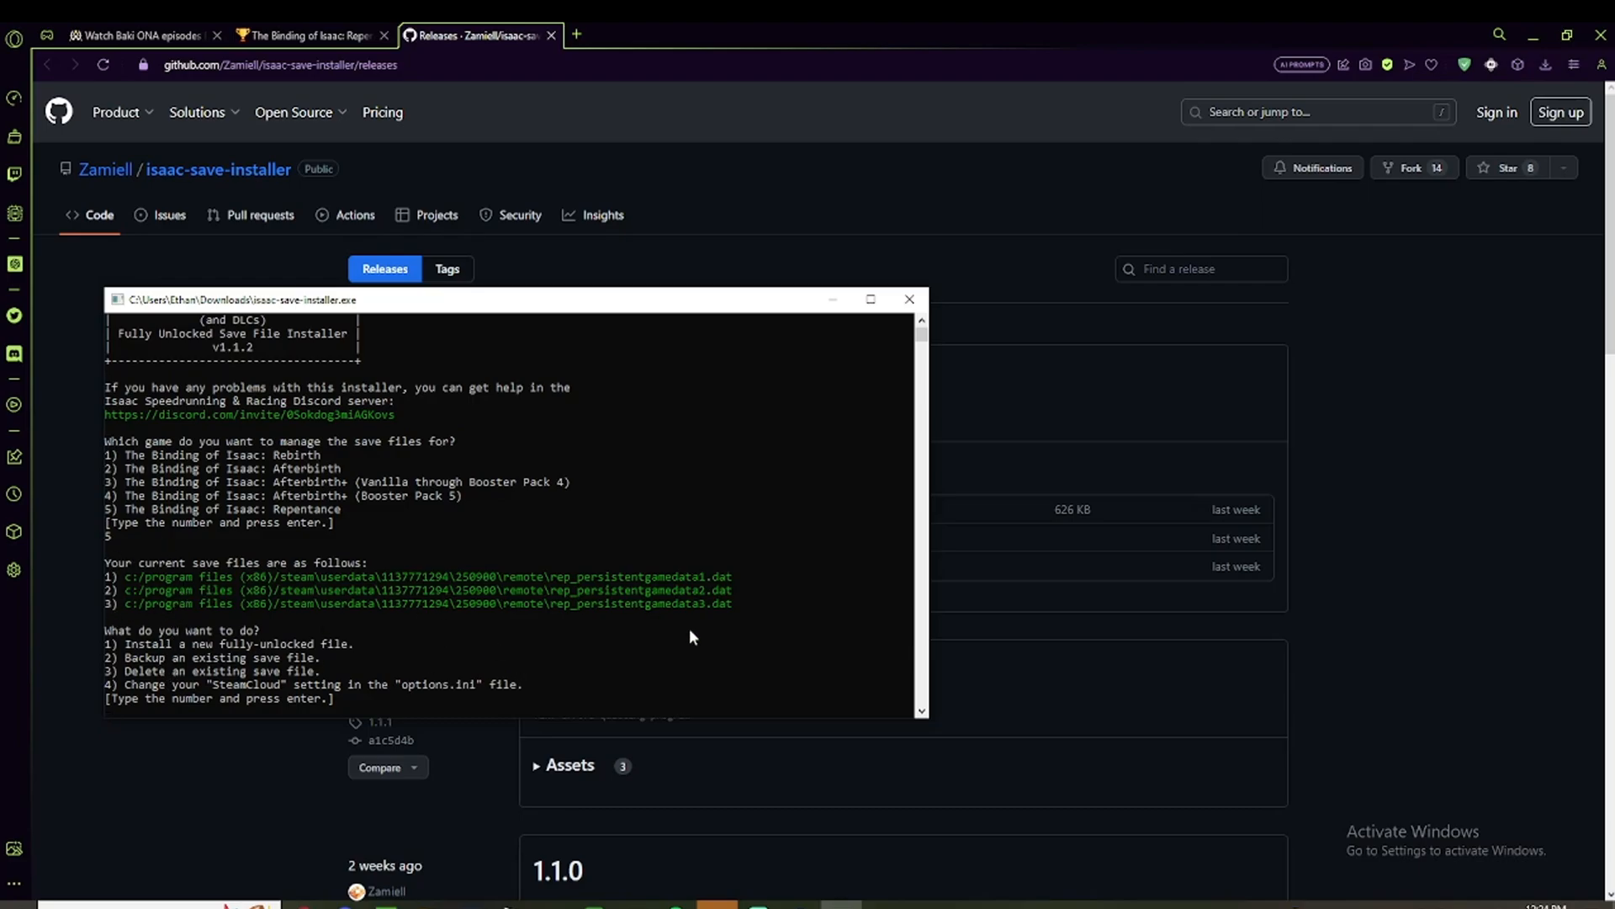
pyautogui.moveTo(340, 572)
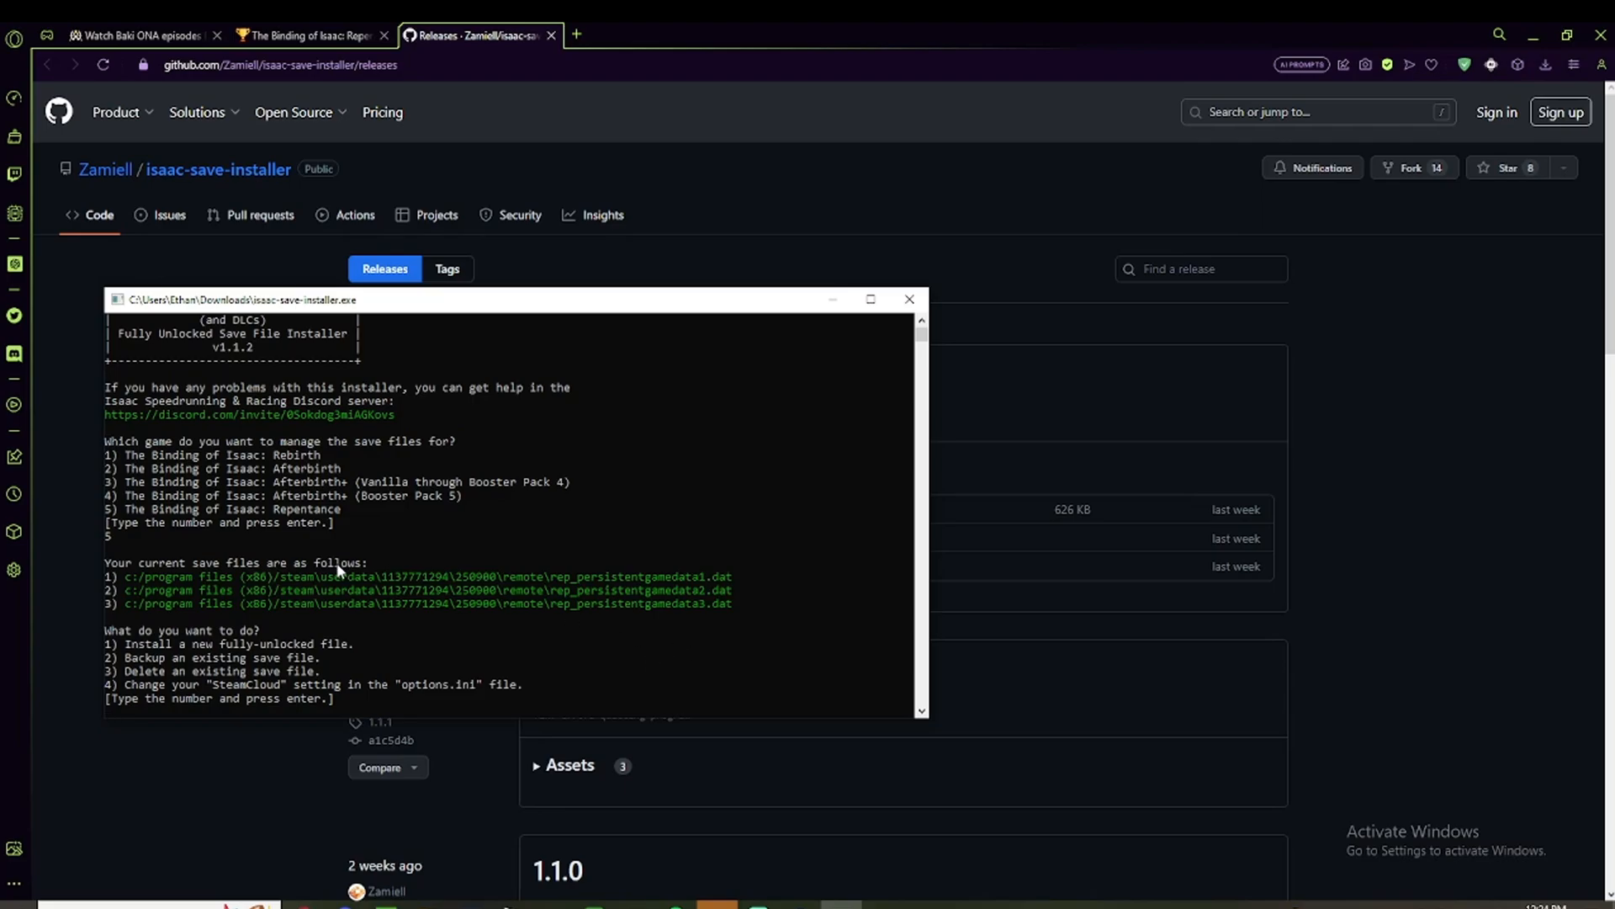
pyautogui.moveTo(251, 665)
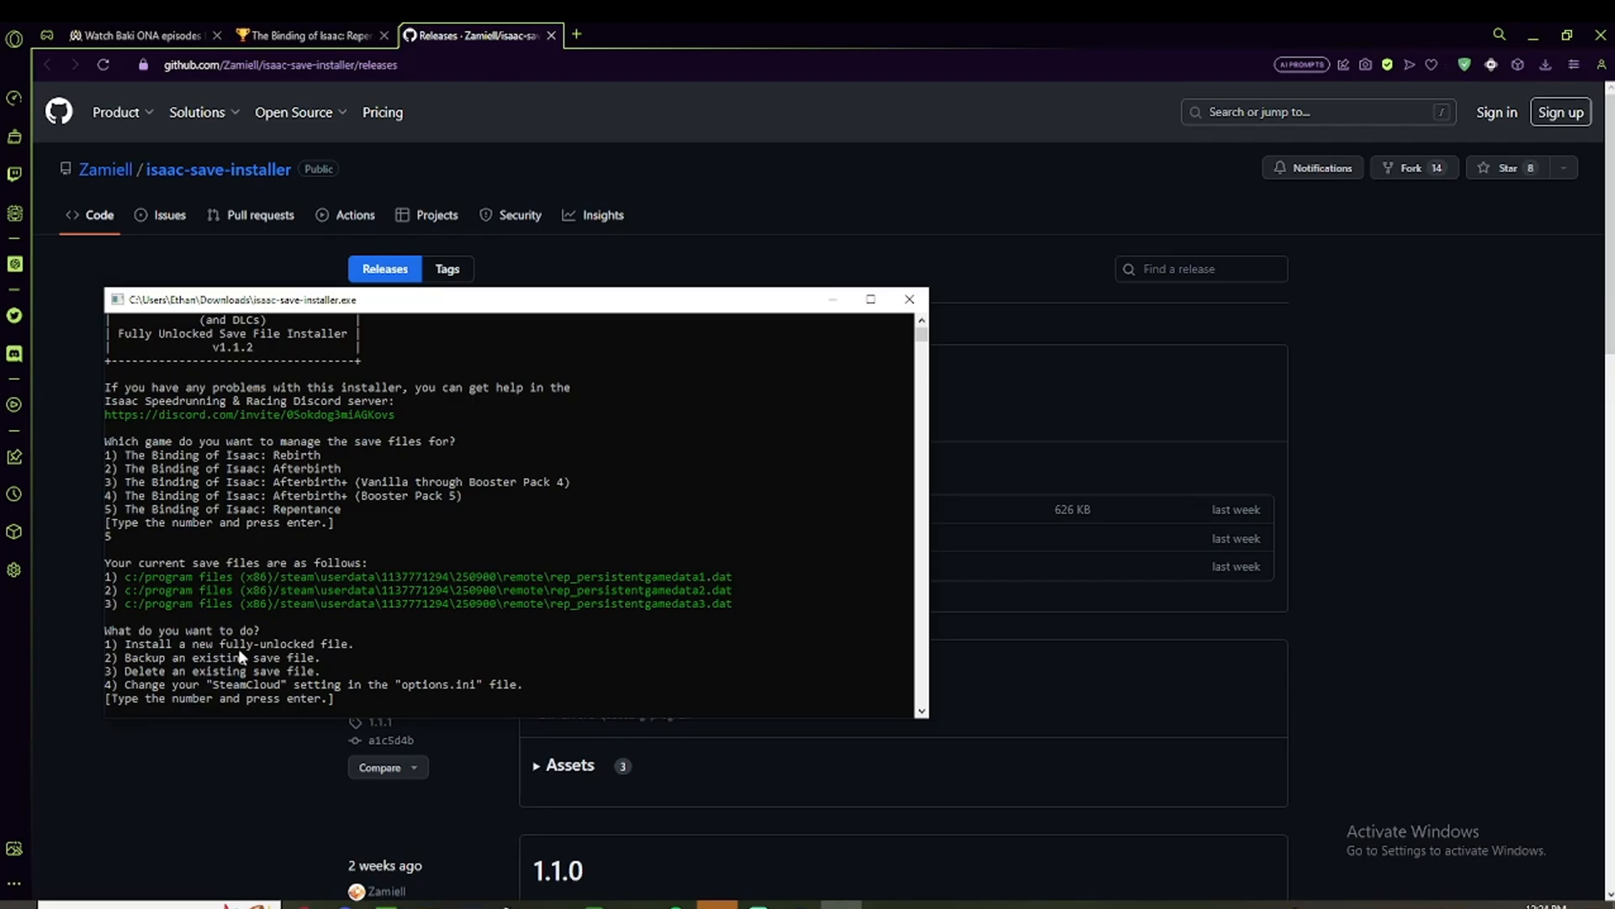
pyautogui.moveTo(175, 663)
pyautogui.write('1')
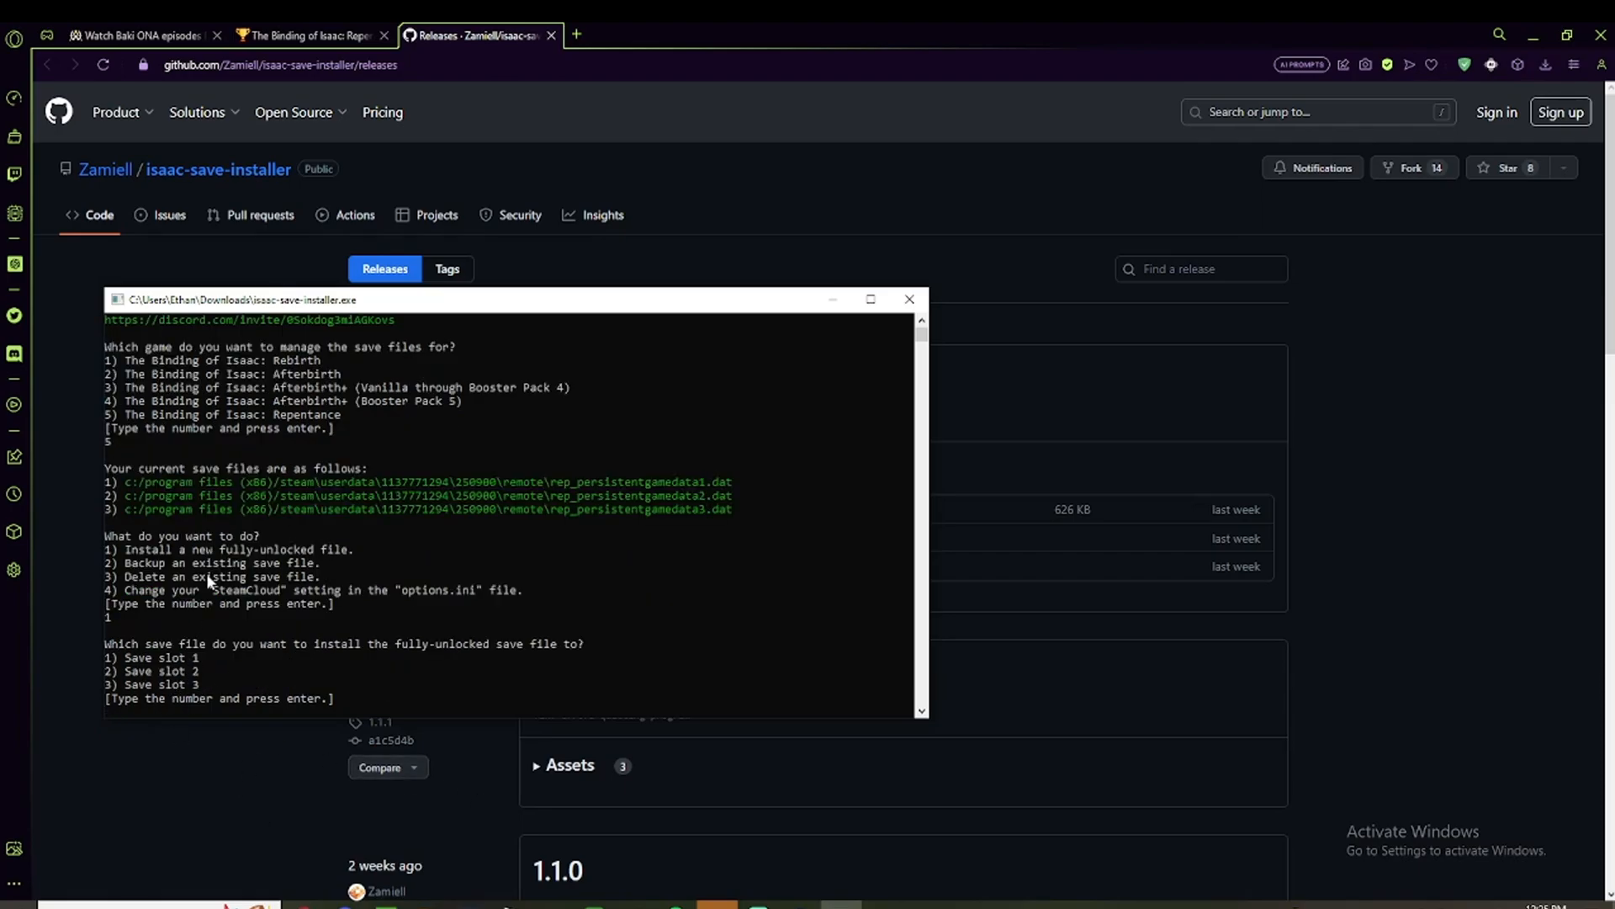
pyautogui.moveTo(702, 535)
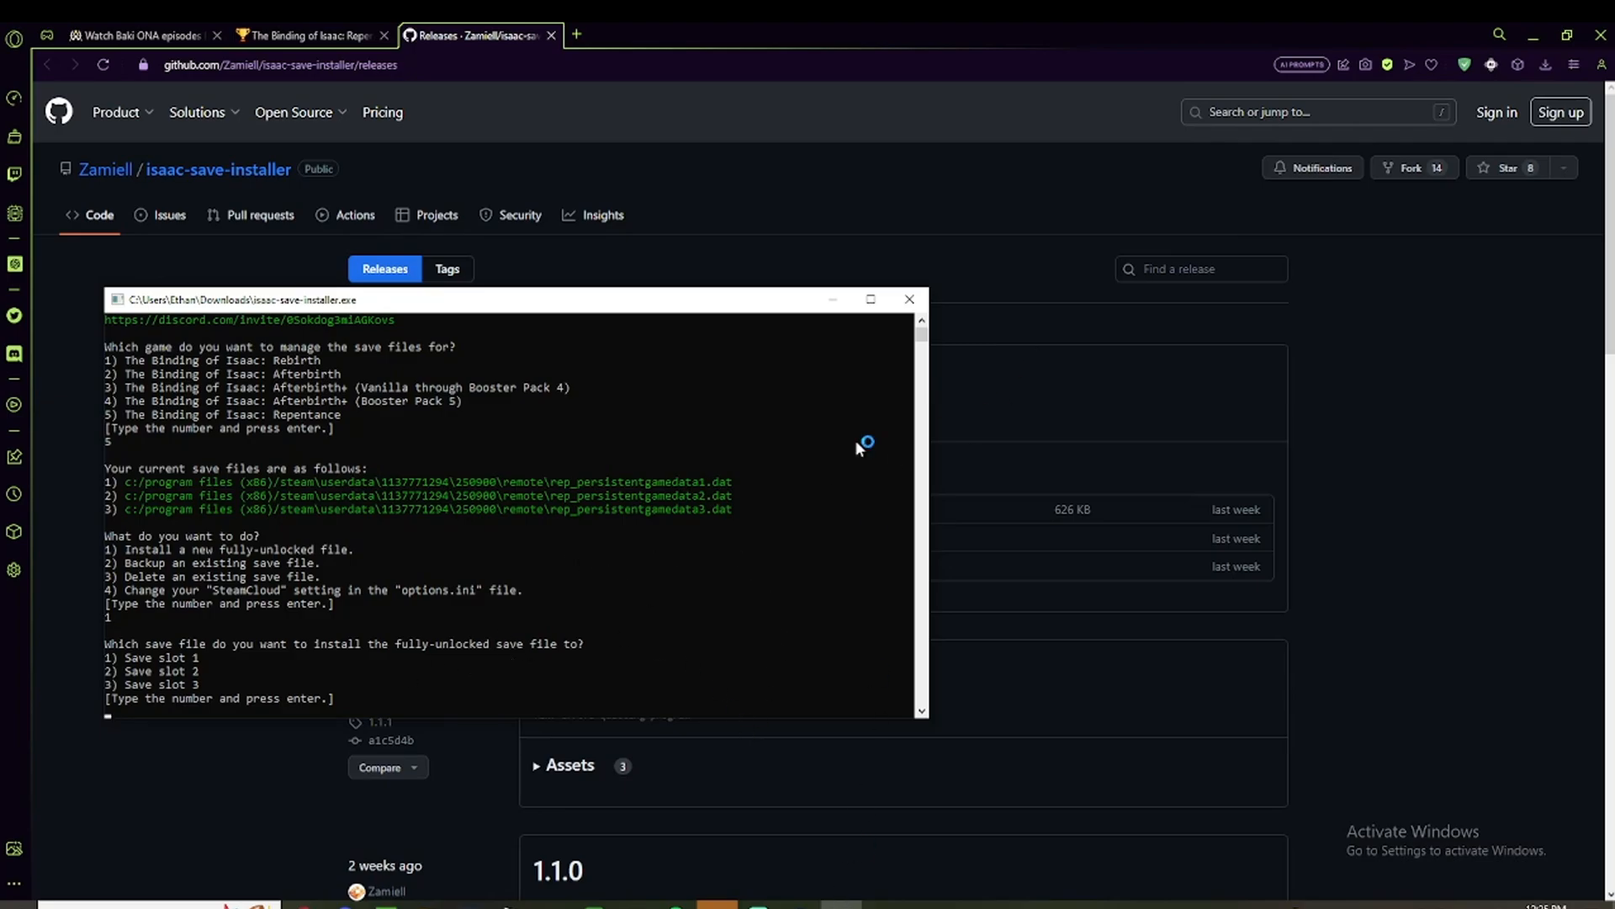
pyautogui.moveTo(908, 299)
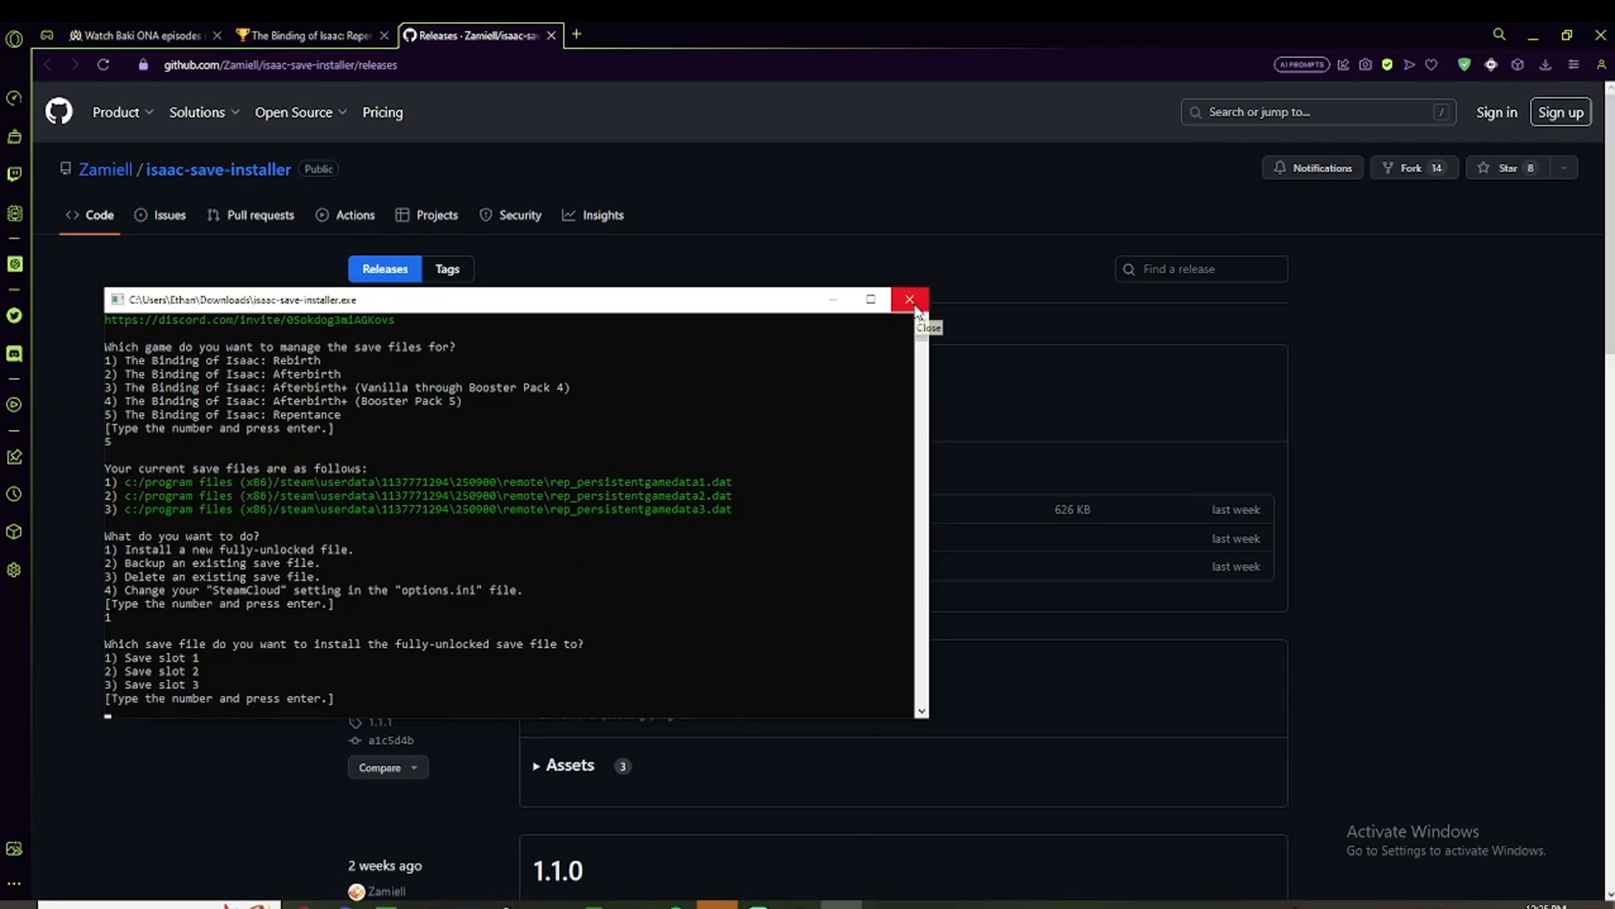